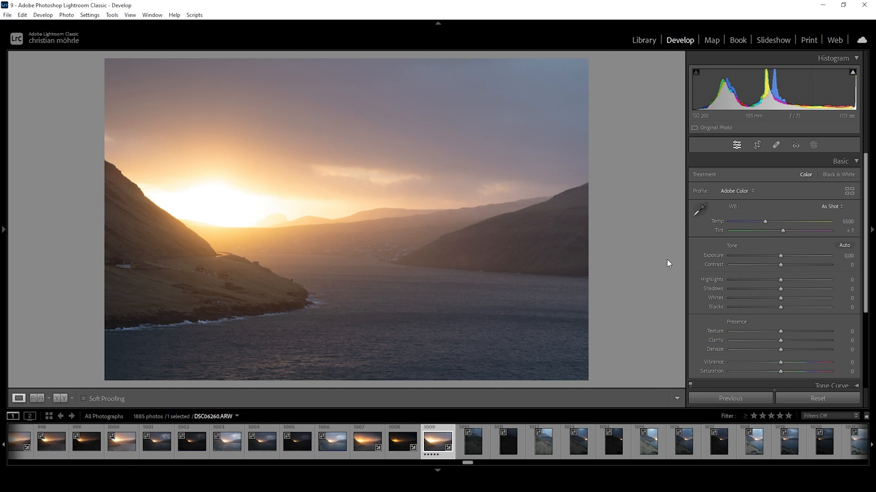
mouse_move(737, 278)
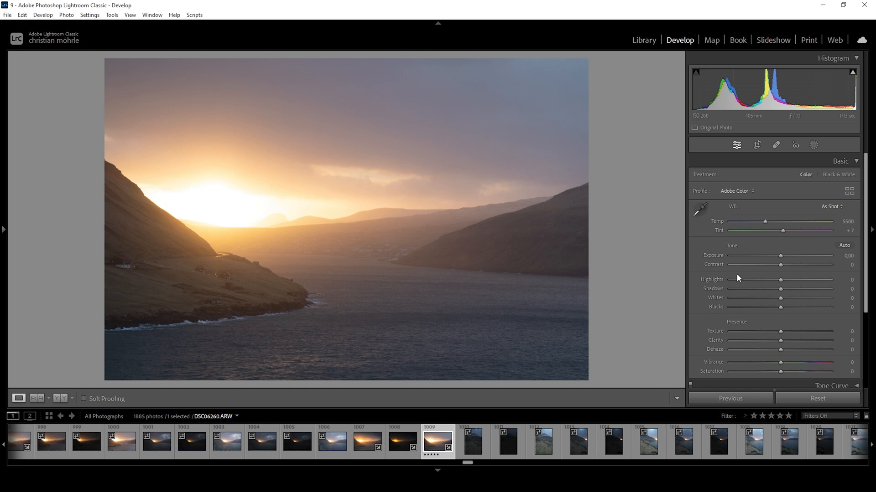
mouse_move(639, 256)
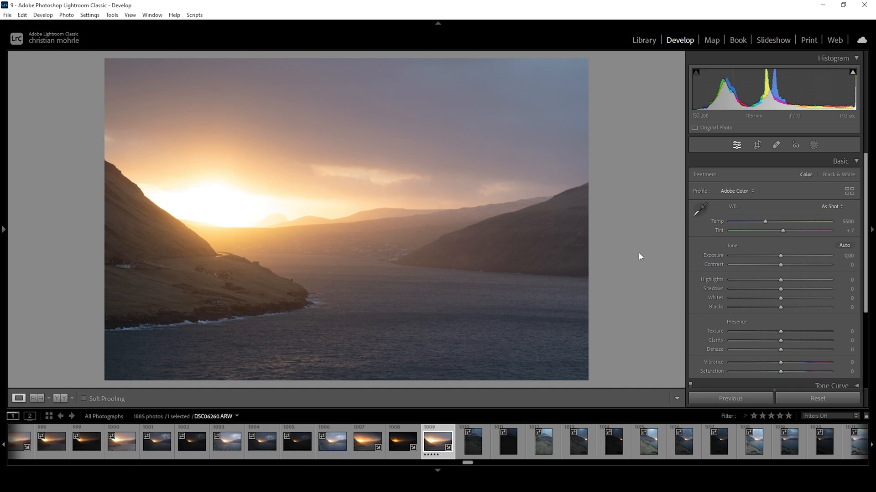
mouse_move(180, 260)
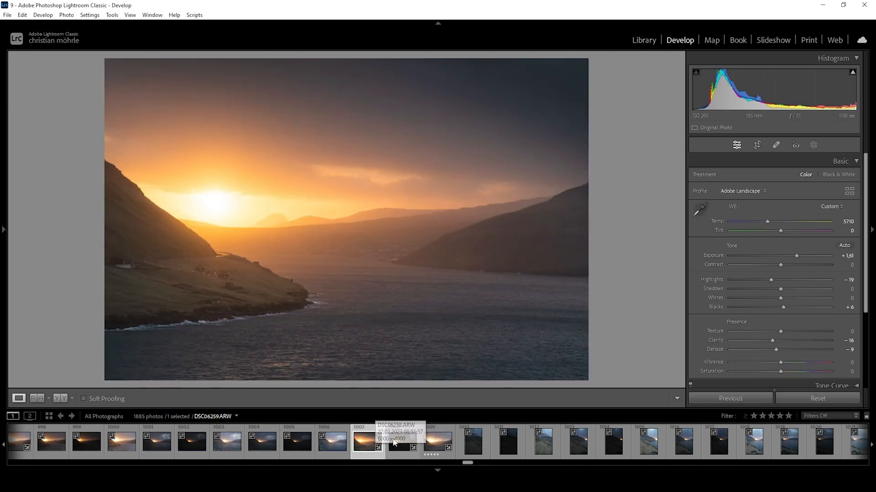
Compare against the edited fjord photo, then try Highlights and return them to neutral.
left_click(401, 441)
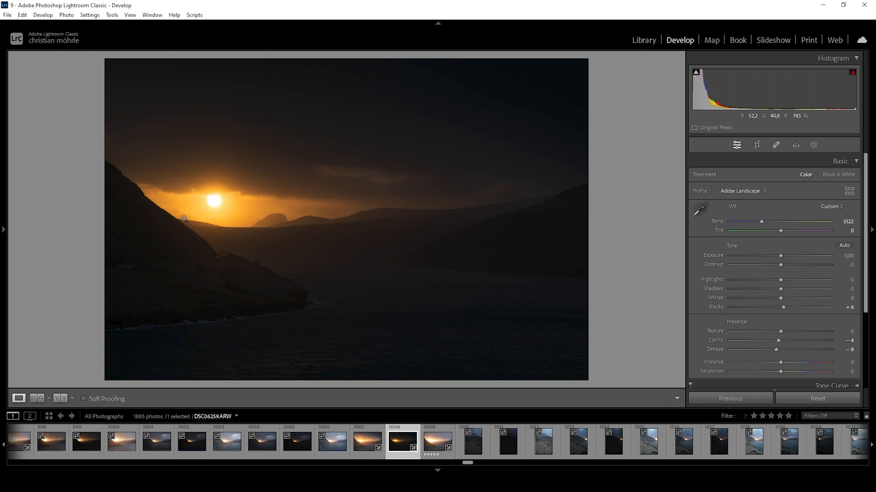
left_click(438, 442)
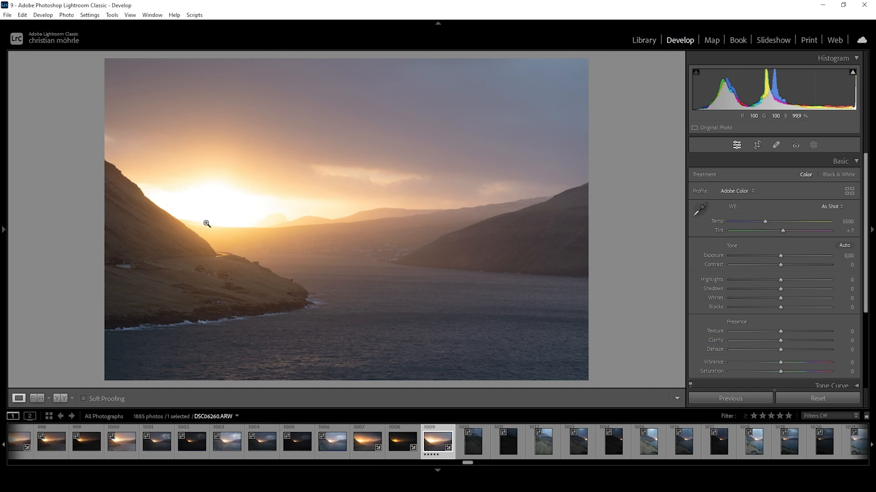
left_click_drag(781, 279, 771, 279)
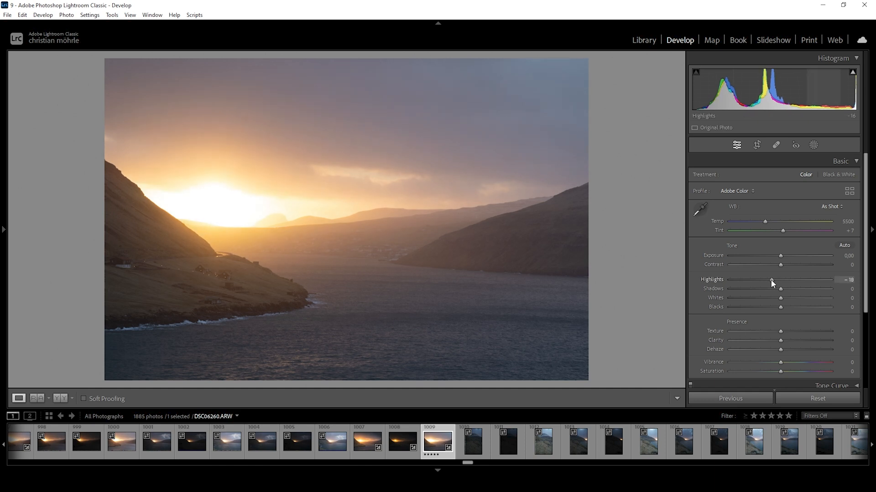
left_click_drag(782, 279, 756, 279)
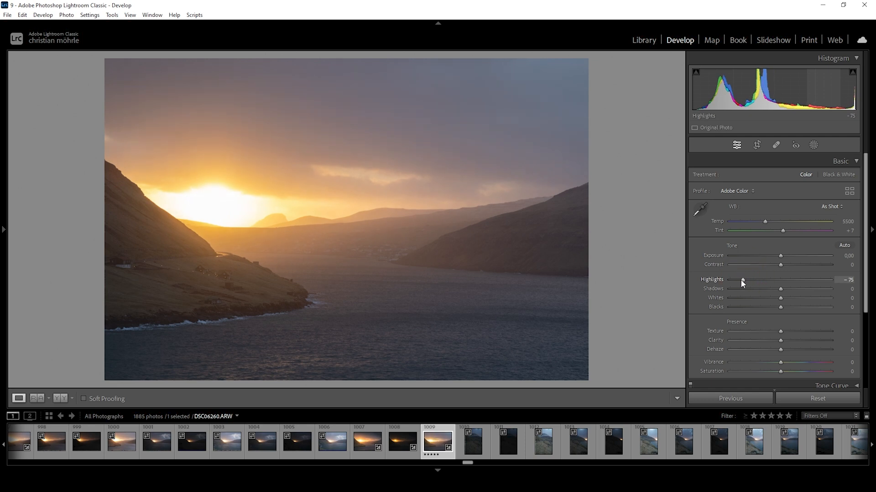
left_click_drag(743, 279, 729, 279)
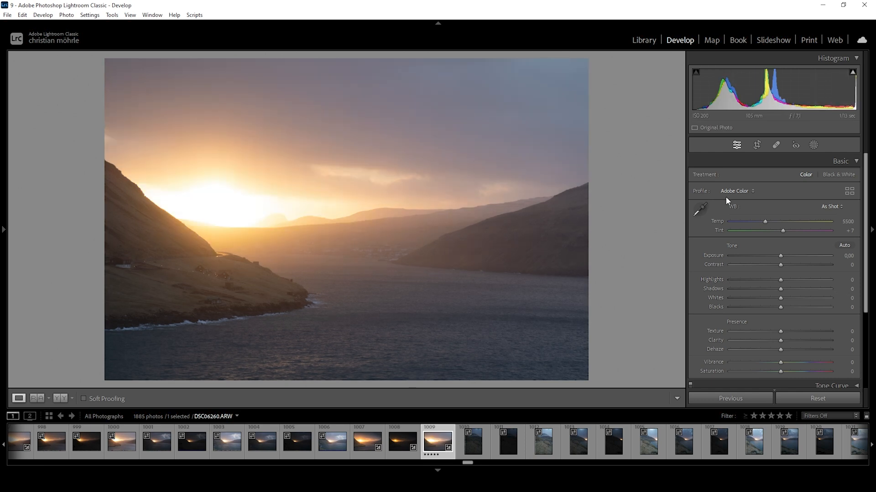
Apply the Adobe Landscape profile, with Temp about 5937 and Tint -1.
left_click(737, 190)
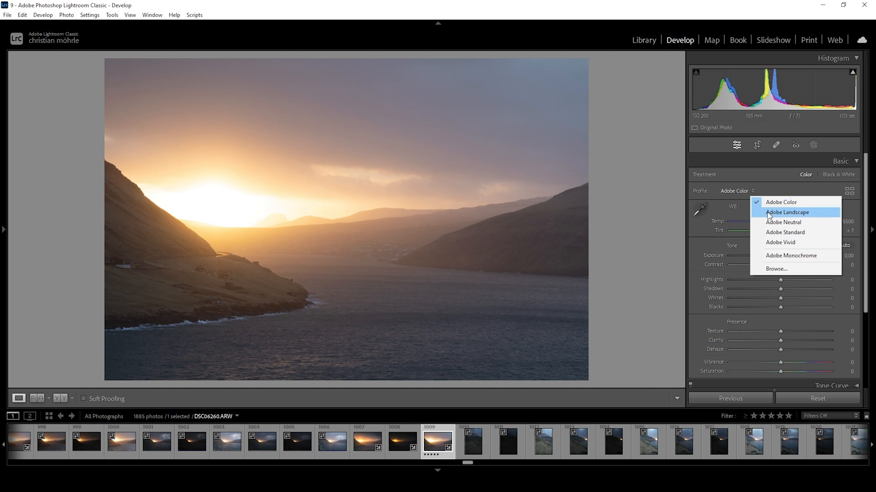
left_click(786, 213)
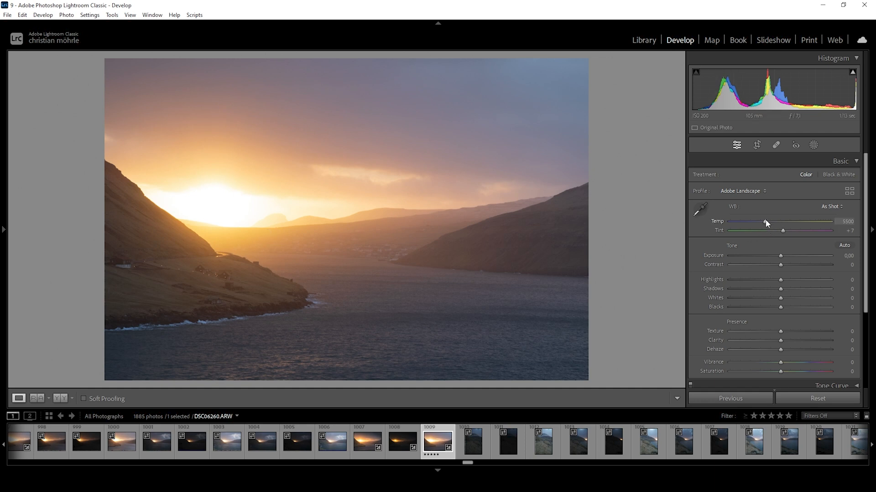
left_click_drag(763, 226, 768, 227)
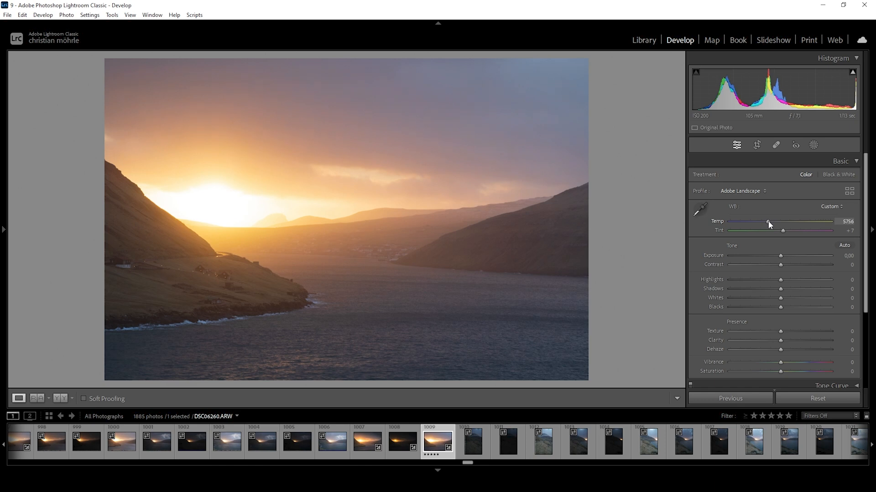
left_click_drag(767, 221, 771, 222)
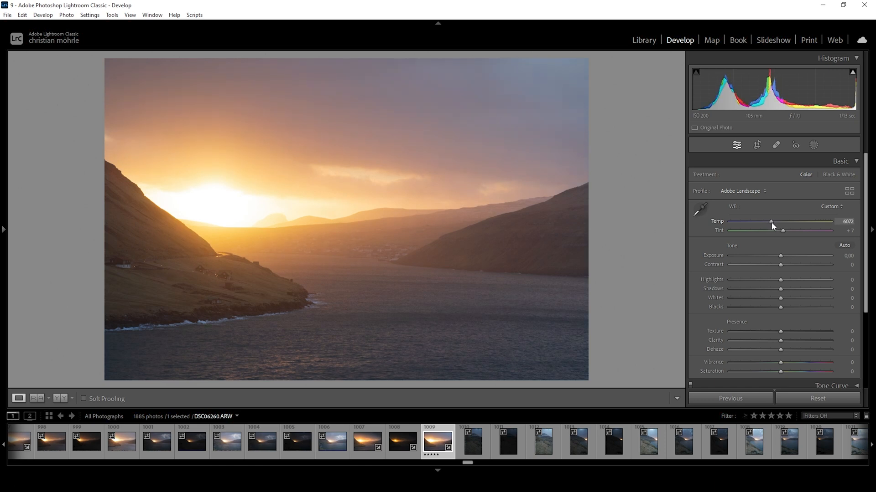
left_click_drag(771, 223, 769, 223)
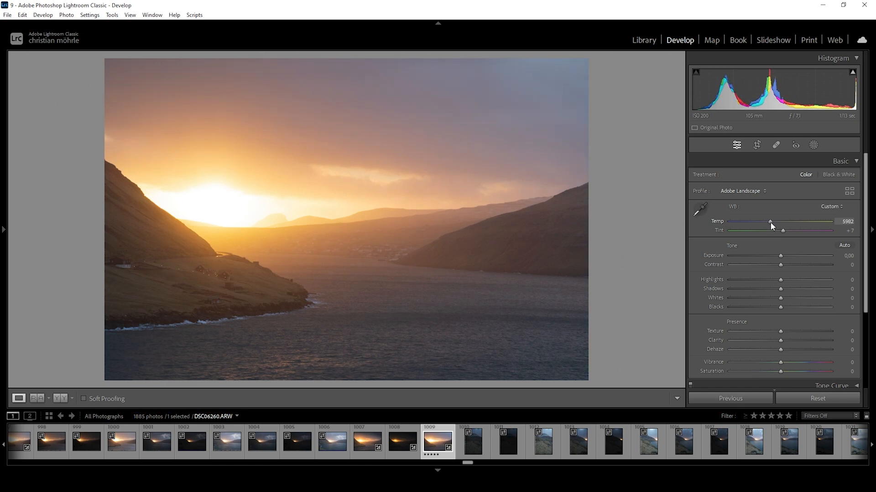
left_click_drag(770, 223, 773, 224)
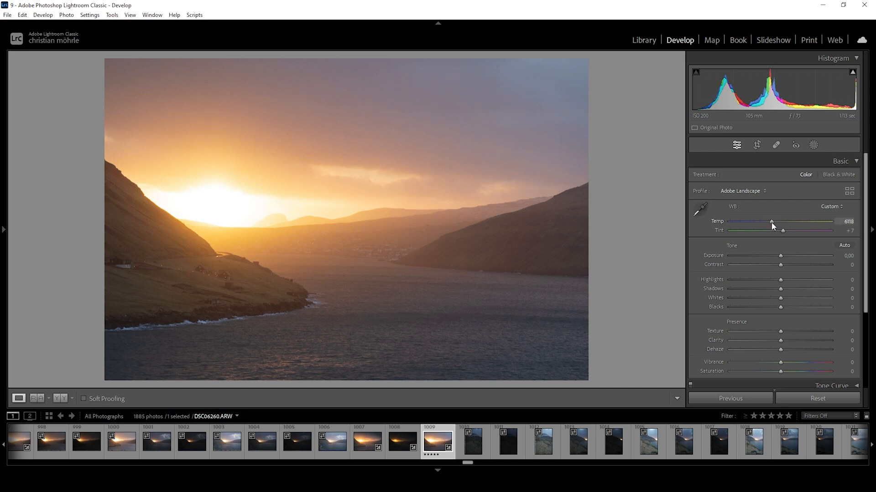
left_click_drag(771, 221, 768, 221)
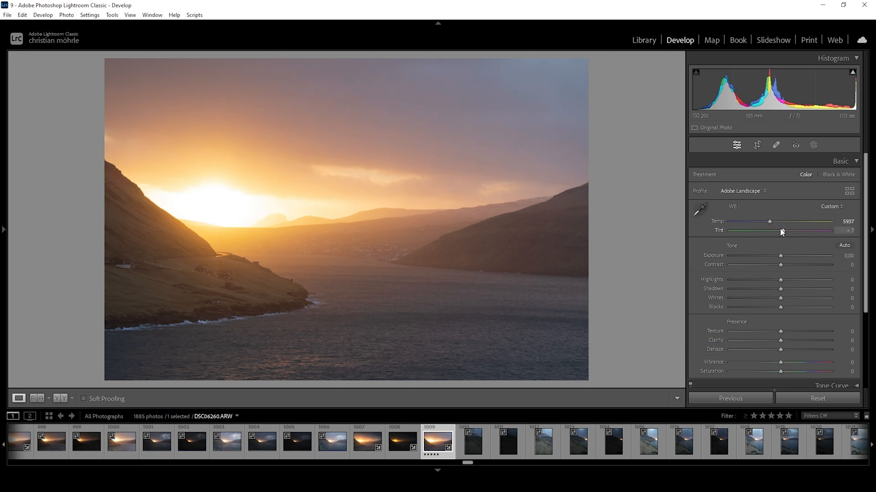
left_click_drag(787, 231, 781, 231)
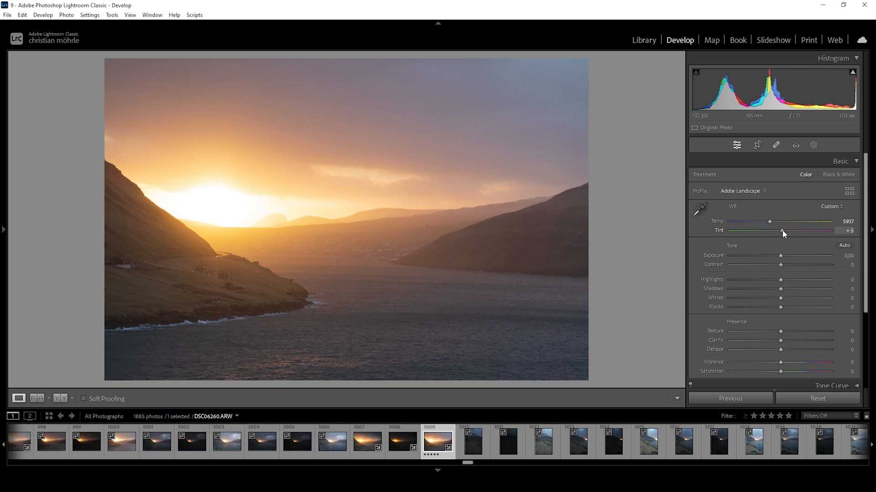
left_click_drag(782, 231, 780, 231)
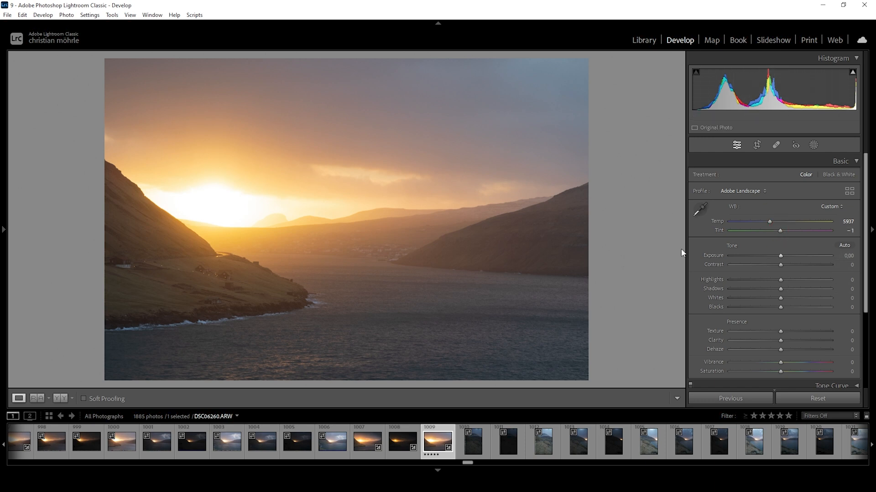
mouse_move(251, 303)
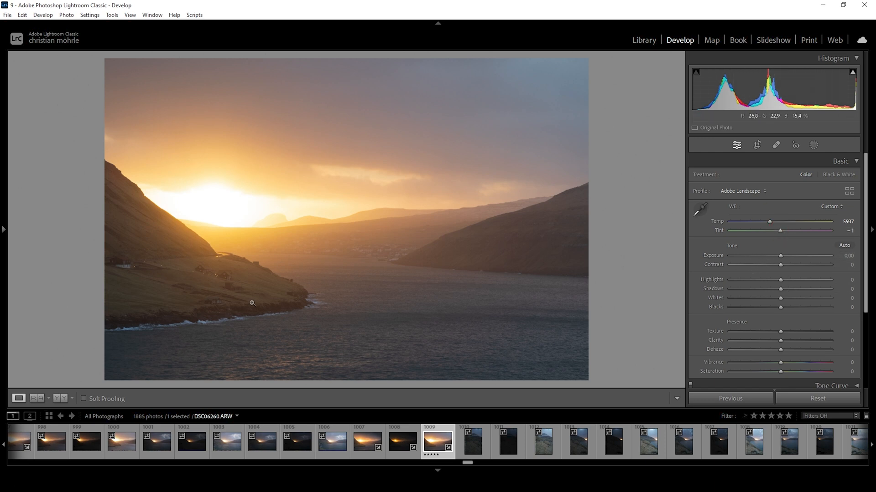
mouse_move(840, 367)
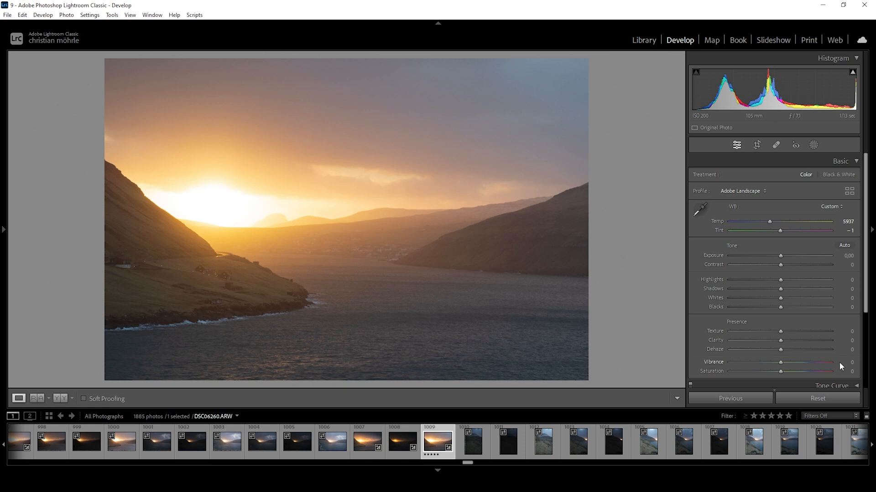
Set Shadows to -18 and Blacks to +6 in the Basic panel.
left_click_drag(780, 288, 772, 289)
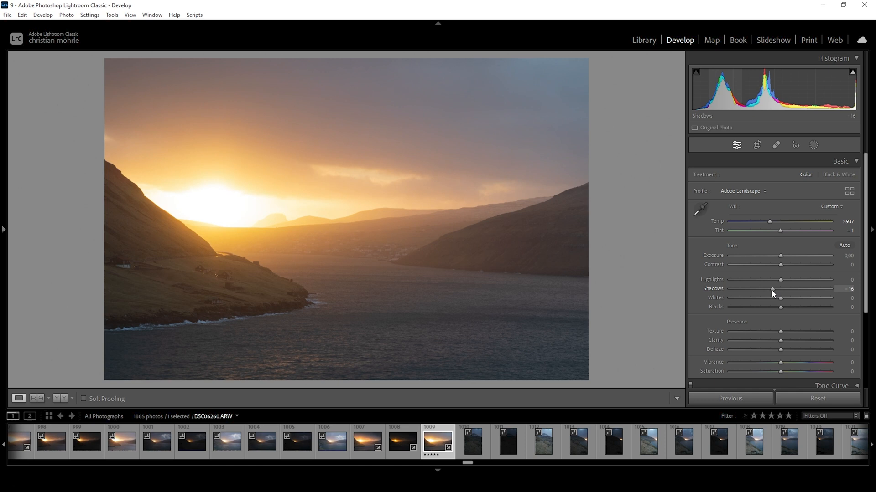
left_click_drag(774, 288, 771, 289)
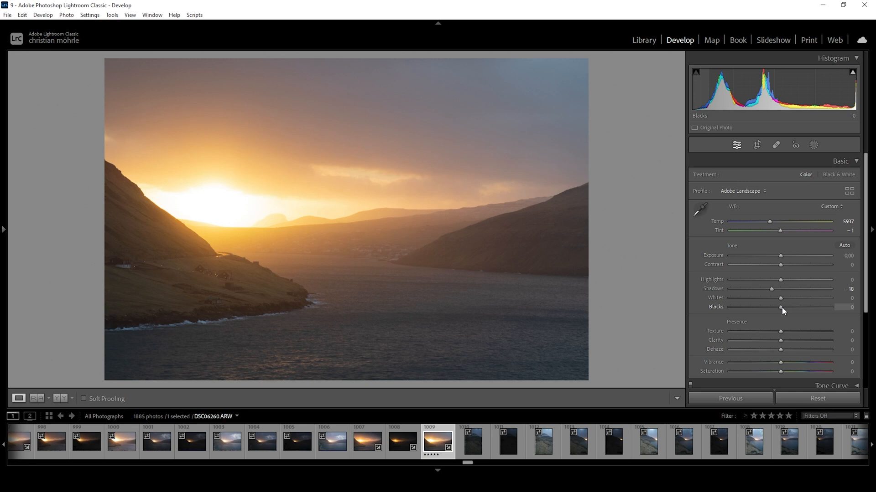
left_click_drag(780, 307, 782, 308)
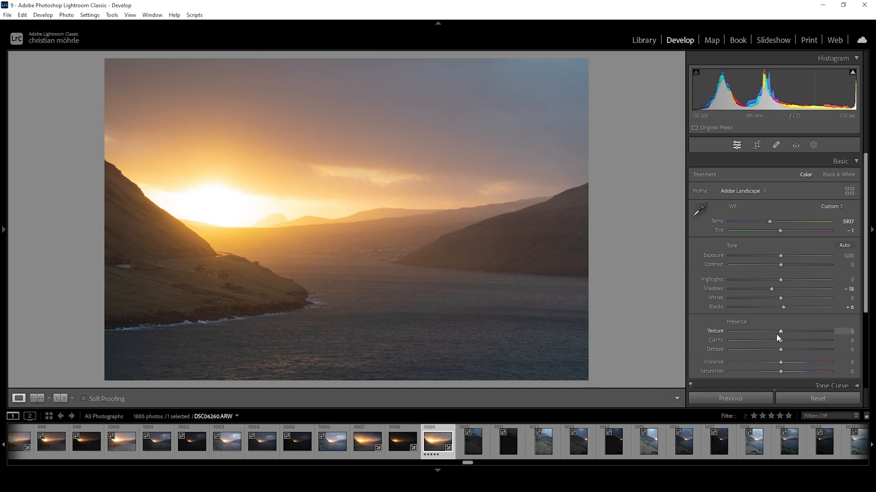
Set Texture to +9, Clarity to -4 and Dehaze to -9.
left_click_drag(780, 331, 784, 331)
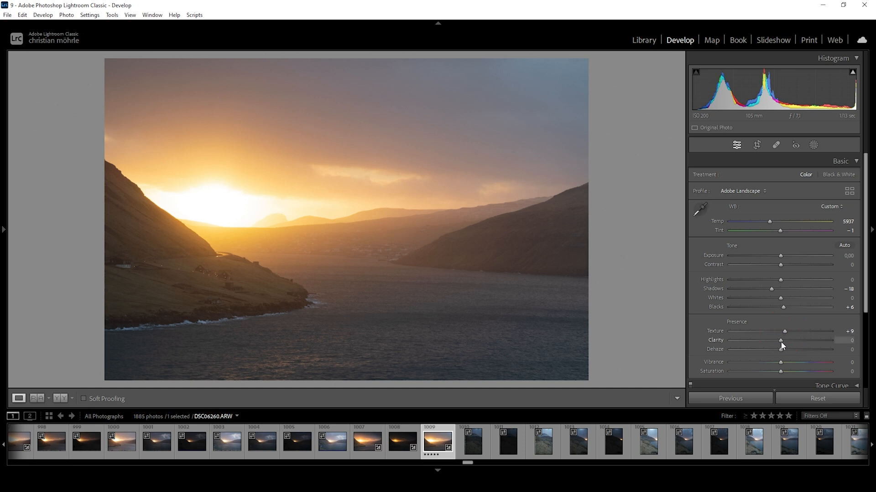
left_click_drag(784, 340, 780, 341)
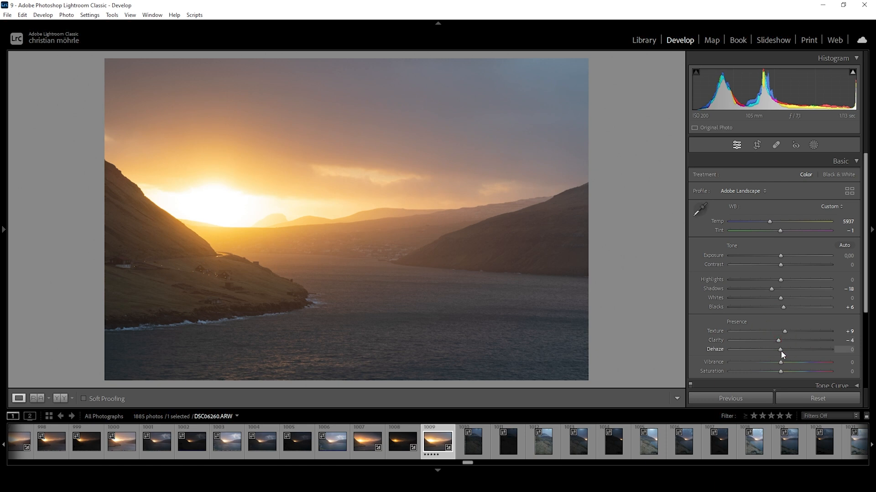
left_click_drag(780, 349, 774, 349)
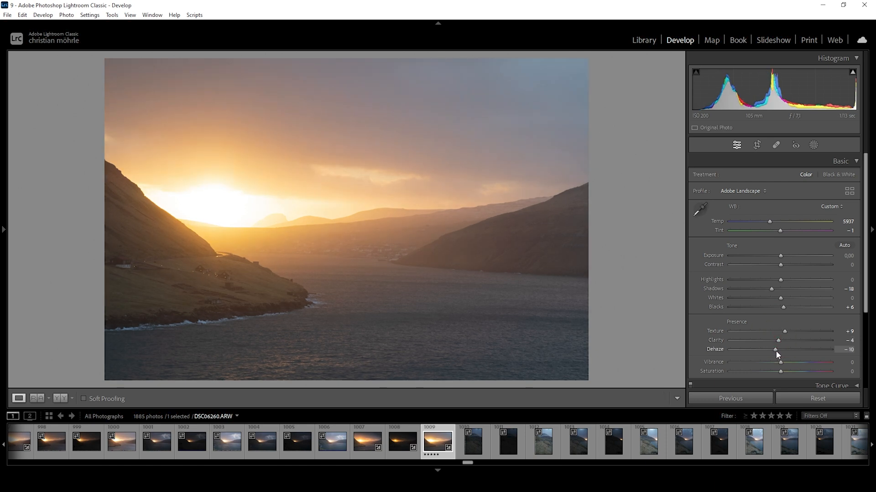
left_click_drag(773, 349, 776, 349)
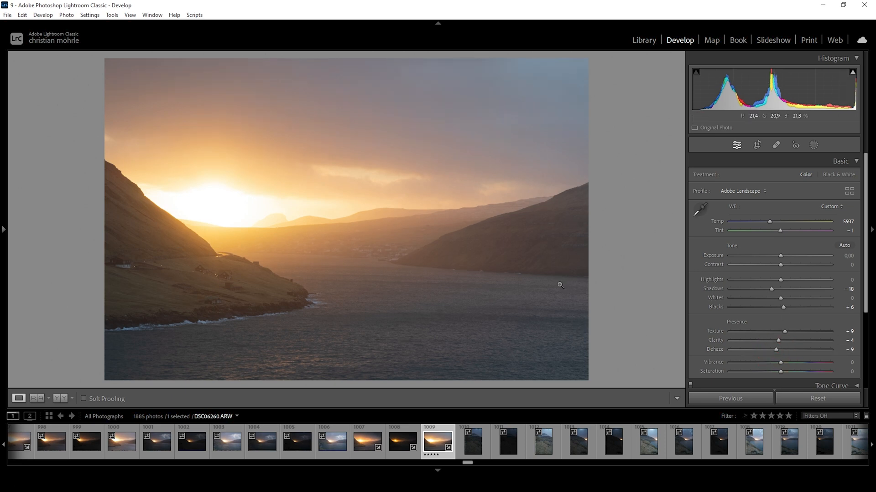
mouse_move(565, 317)
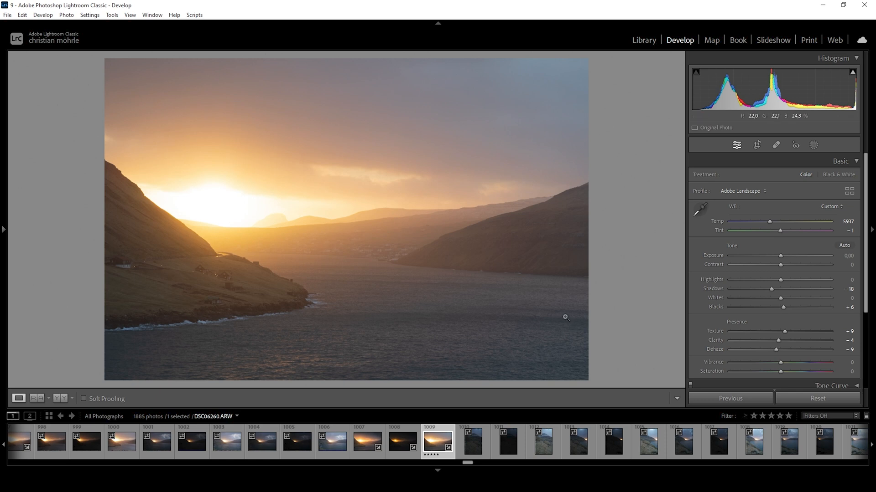
Boost Vibrance in three drags, settling at +26.
left_click_drag(780, 362, 783, 362)
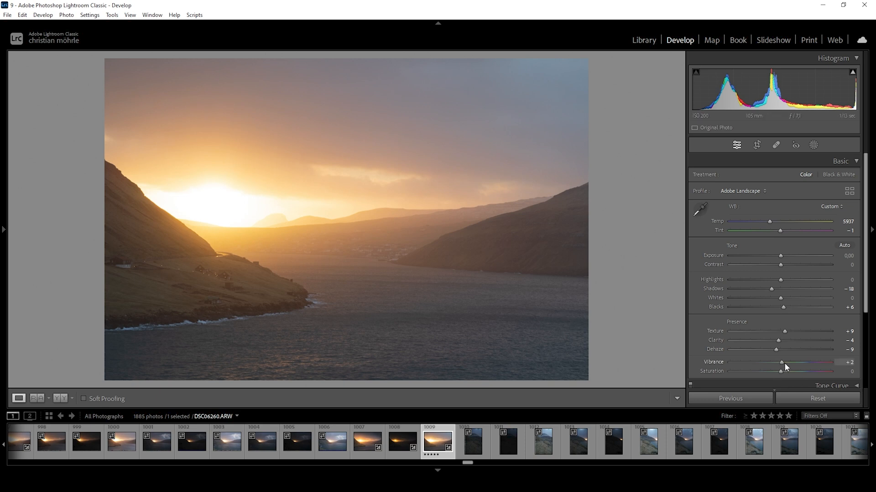
left_click_drag(782, 361, 791, 362)
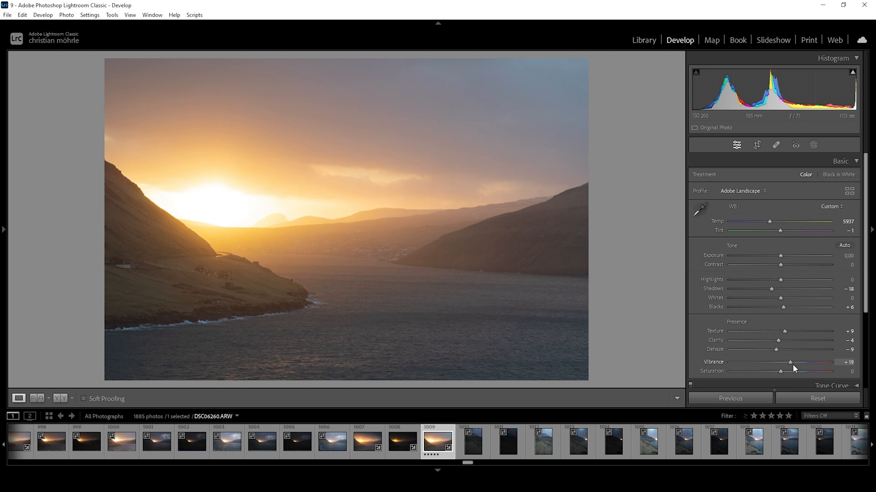
left_click_drag(789, 361, 793, 362)
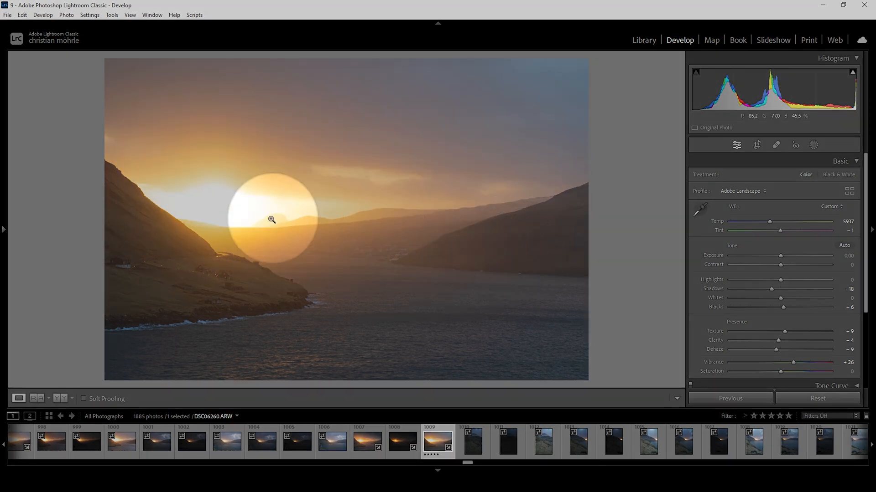
mouse_move(152, 80)
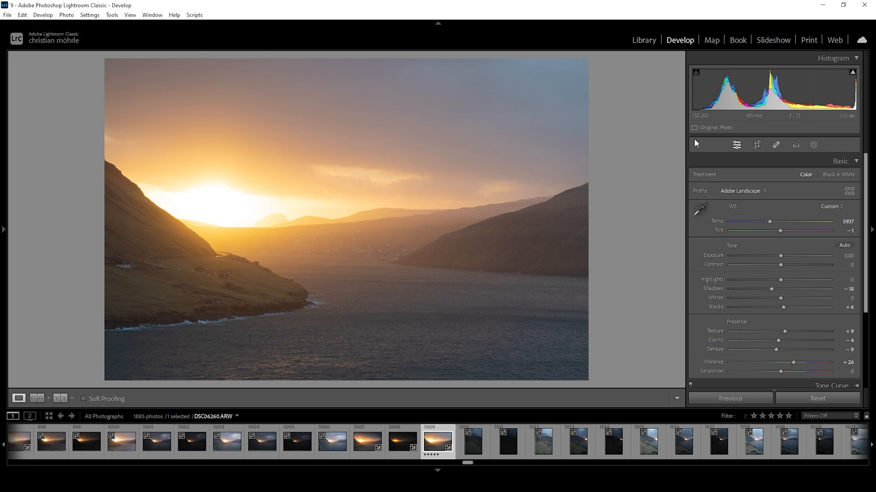
Draw a linear gradient mask down over the upper sky.
left_click(813, 145)
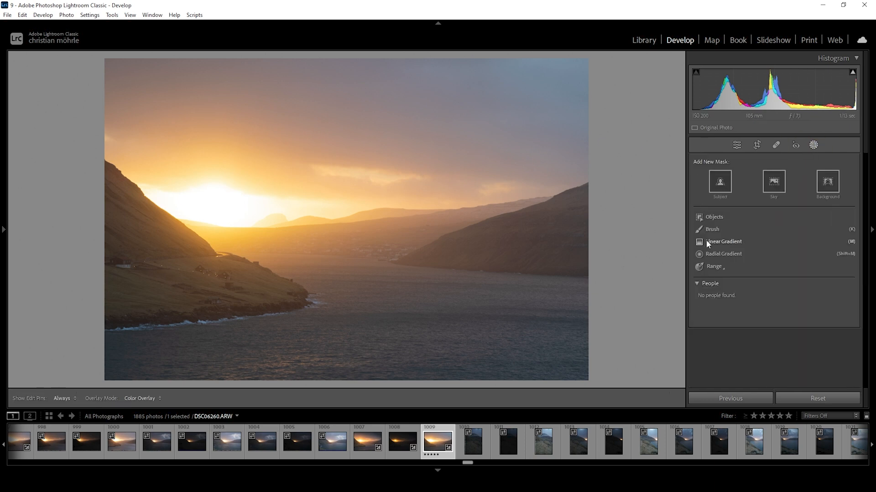
left_click(723, 241)
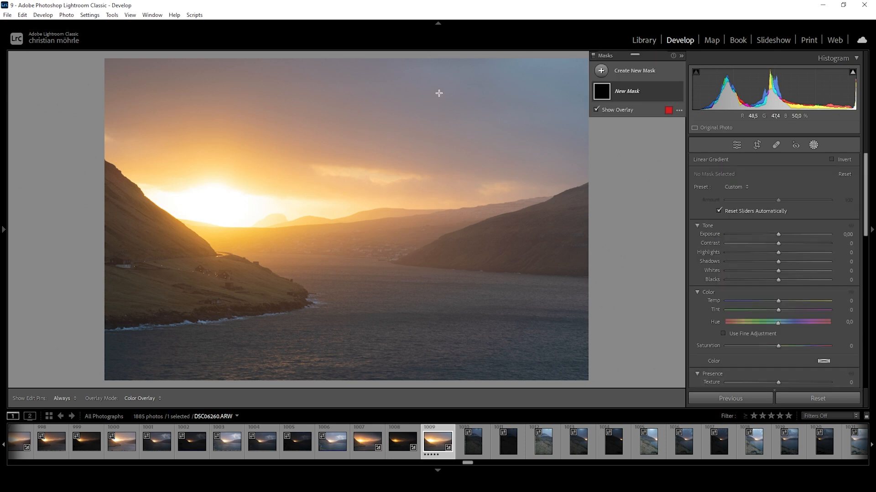
left_click_drag(438, 93, 422, 169)
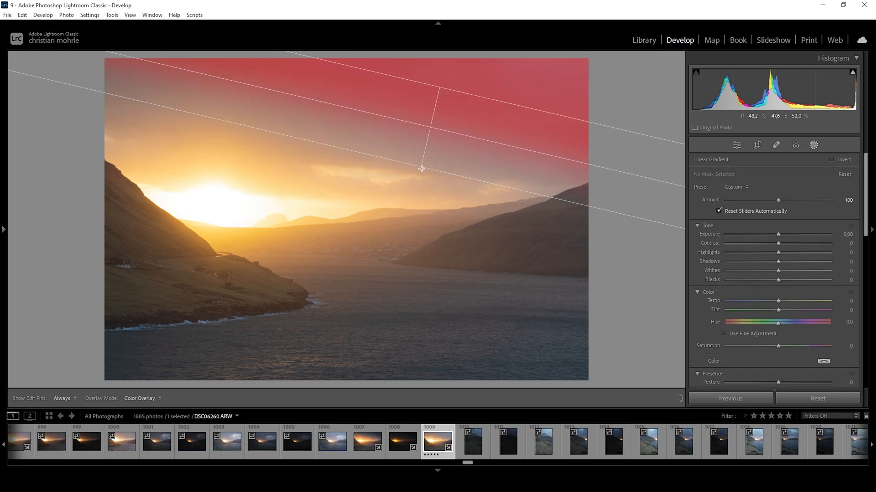
left_click_drag(421, 169, 422, 190)
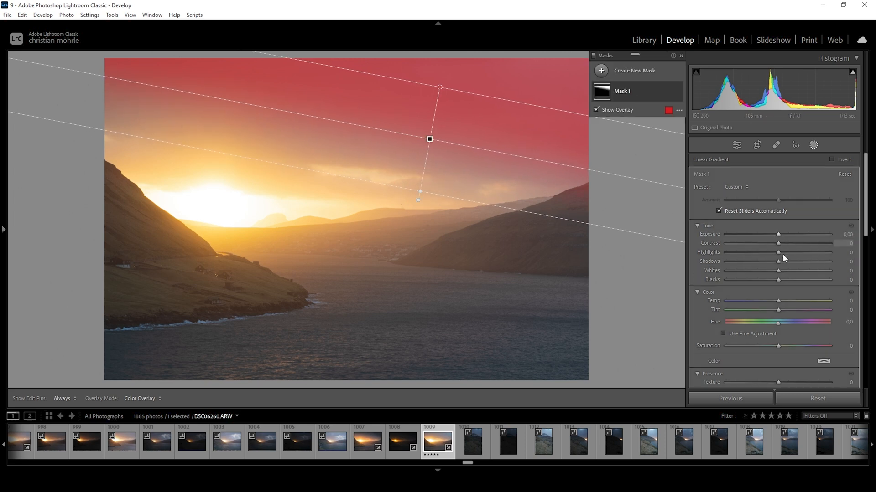
Lower the sky gradient's exposure to about -0.90.
left_click_drag(778, 234, 778, 234)
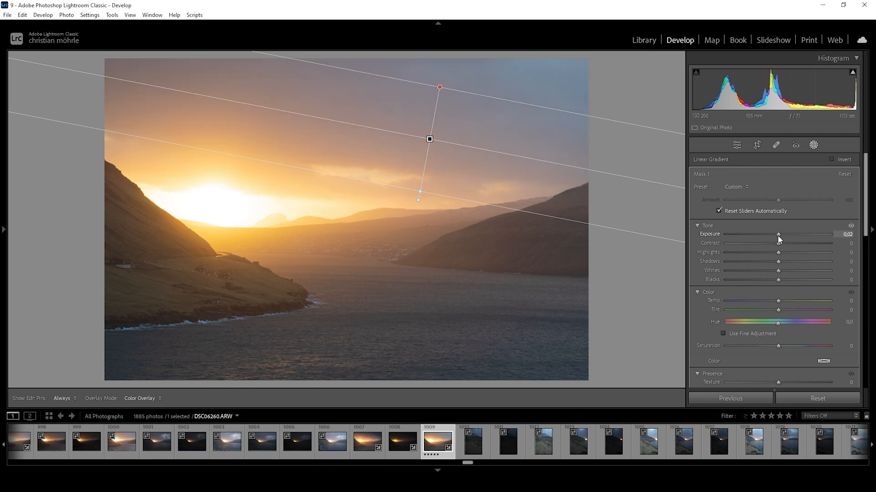
left_click_drag(778, 234, 771, 234)
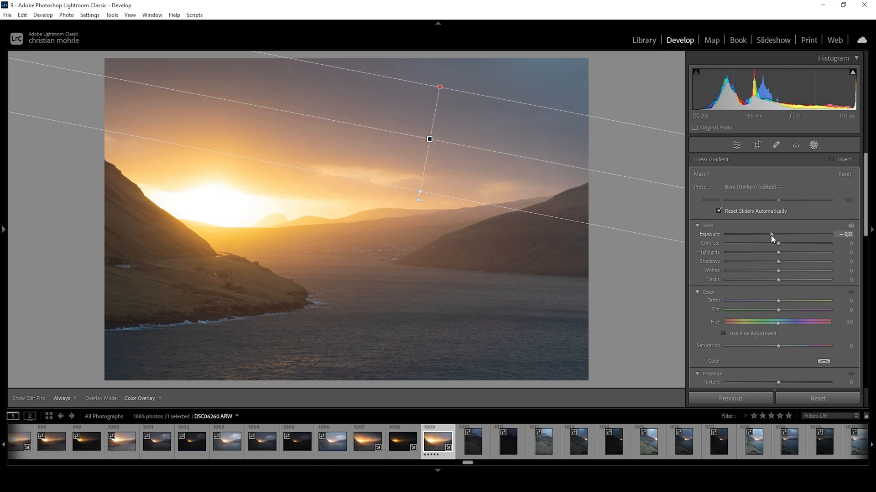
left_click_drag(771, 234, 765, 234)
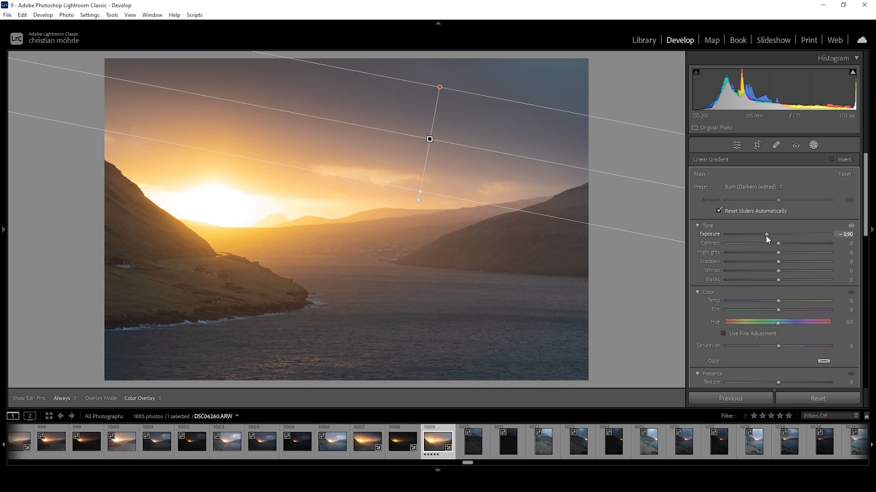
left_click_drag(768, 234, 766, 233)
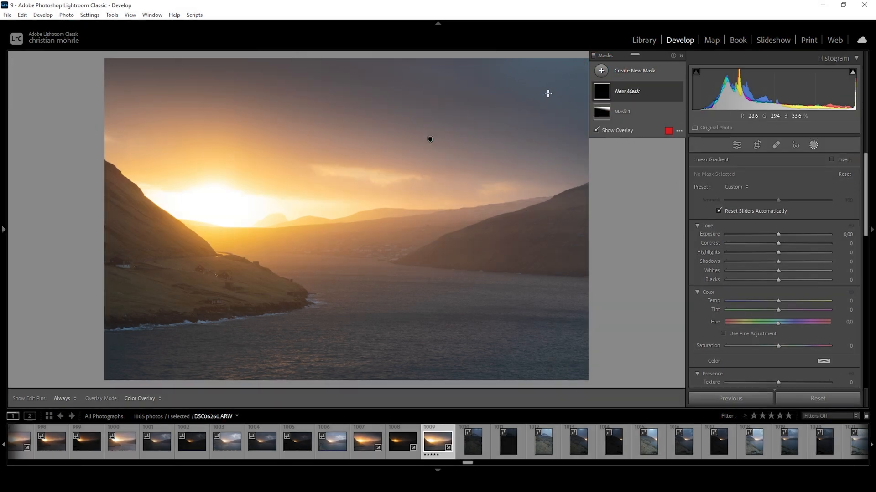
Draw a diagonal gradient over the top-right sky and lower its exposure slightly.
left_click_drag(547, 93, 529, 134)
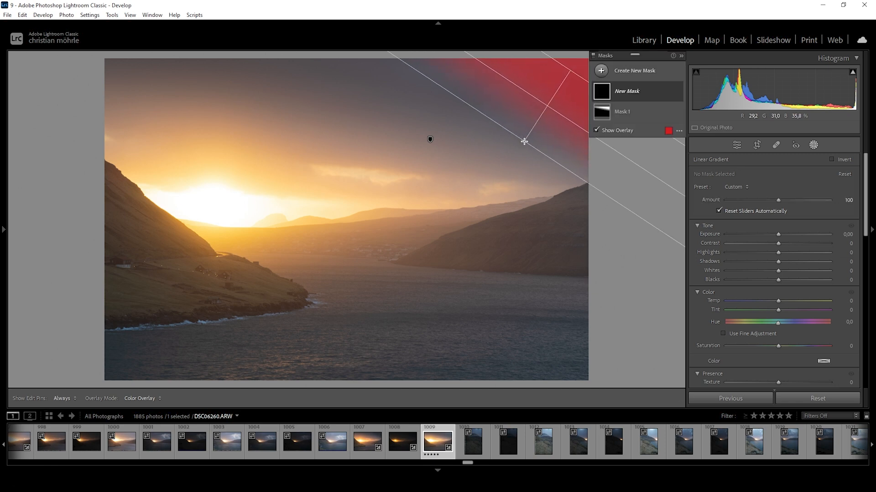
left_click_drag(777, 234, 775, 234)
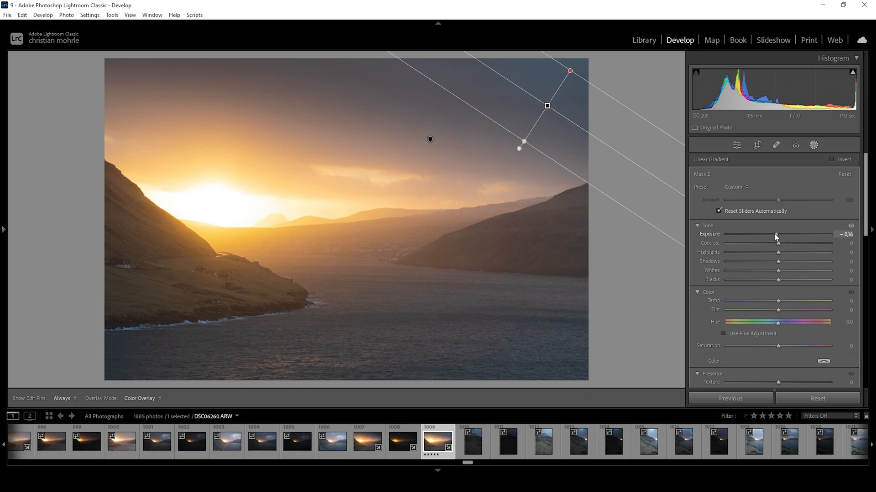
left_click_drag(777, 234, 773, 234)
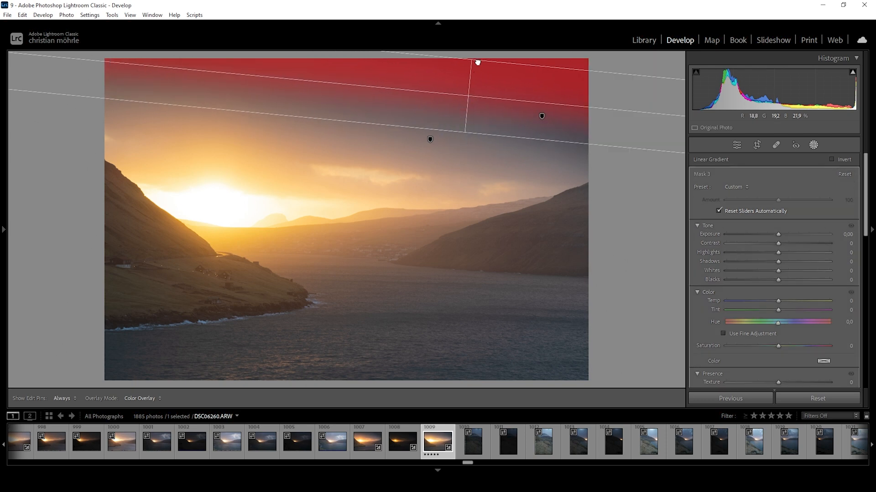
Set the top-edge gradient's exposure to about -0.23.
left_click_drag(776, 233, 778, 234)
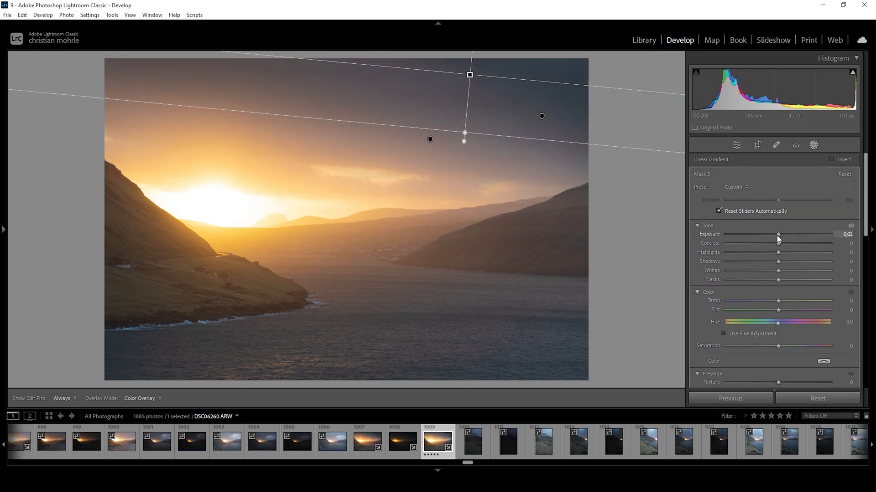
left_click_drag(778, 234, 775, 234)
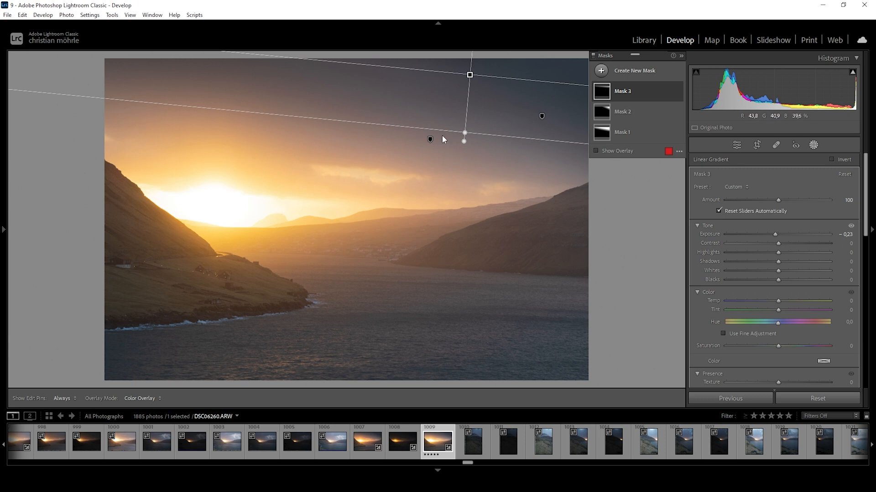
mouse_move(241, 218)
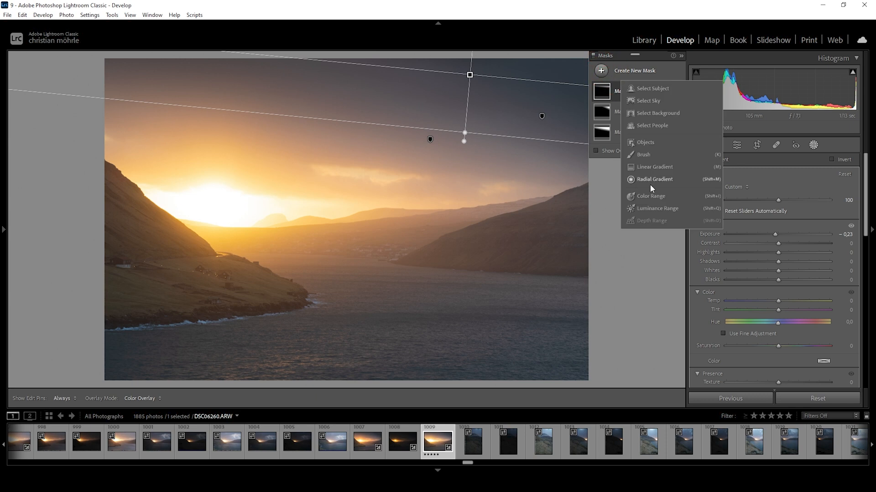
Add a new linear gradient mask over the water and foreground.
left_click(654, 167)
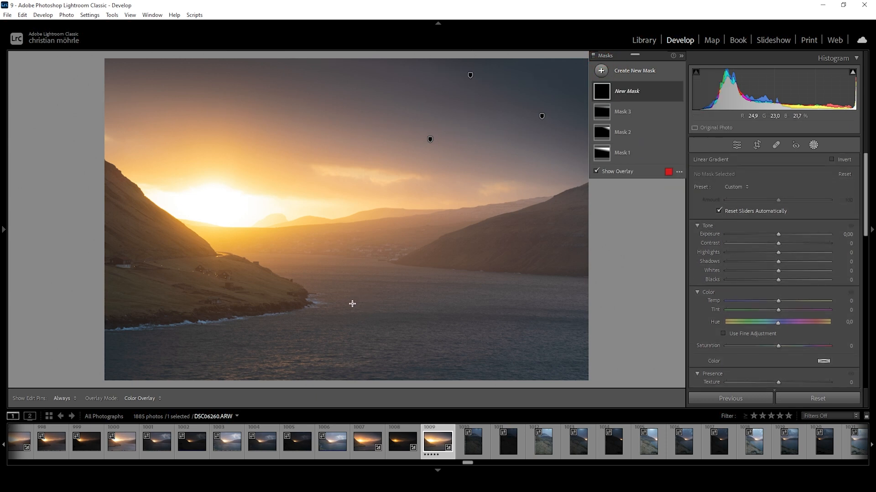
left_click_drag(362, 226, 352, 303)
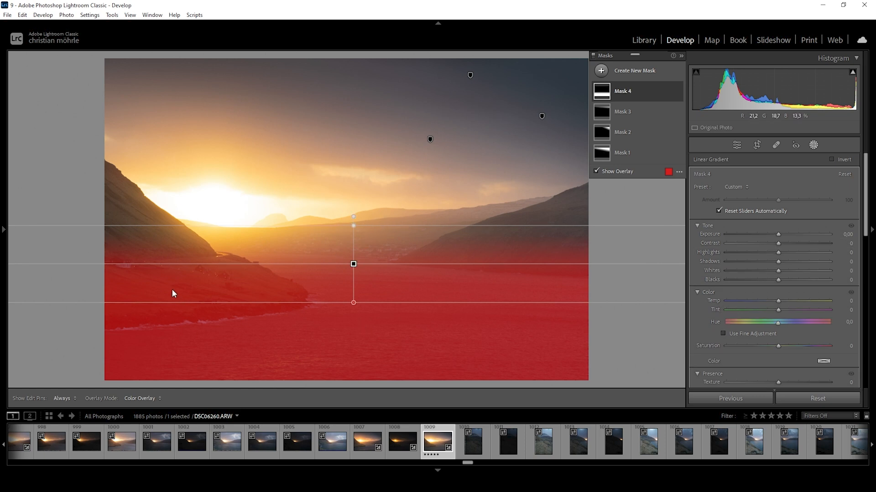
mouse_move(384, 279)
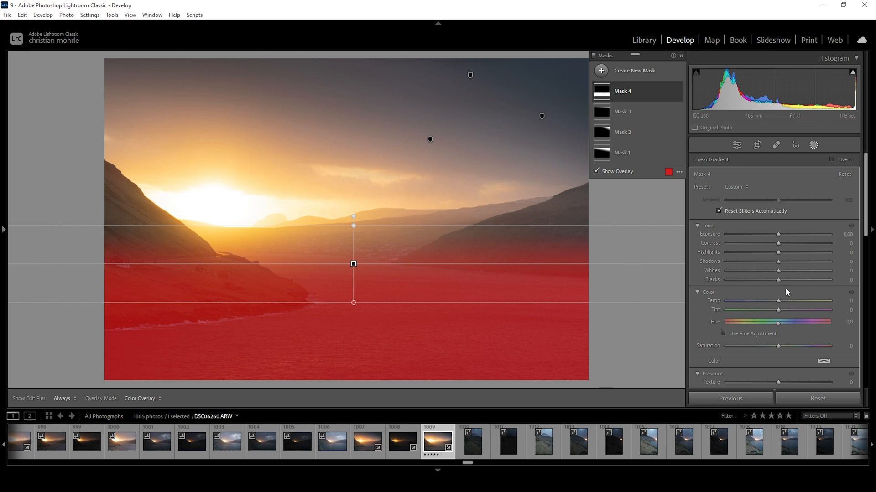
scroll("down", 3)
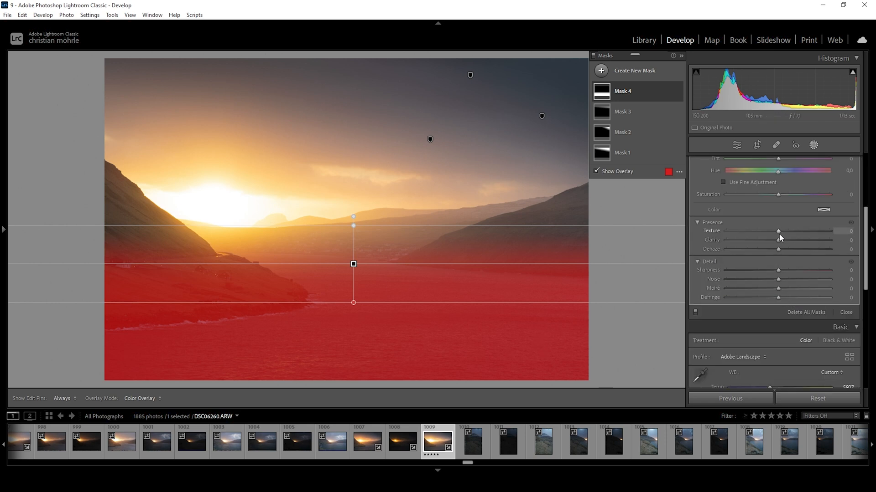
Give the water gradient Texture +9 and Clarity about +51.
left_click_drag(777, 232, 784, 231)
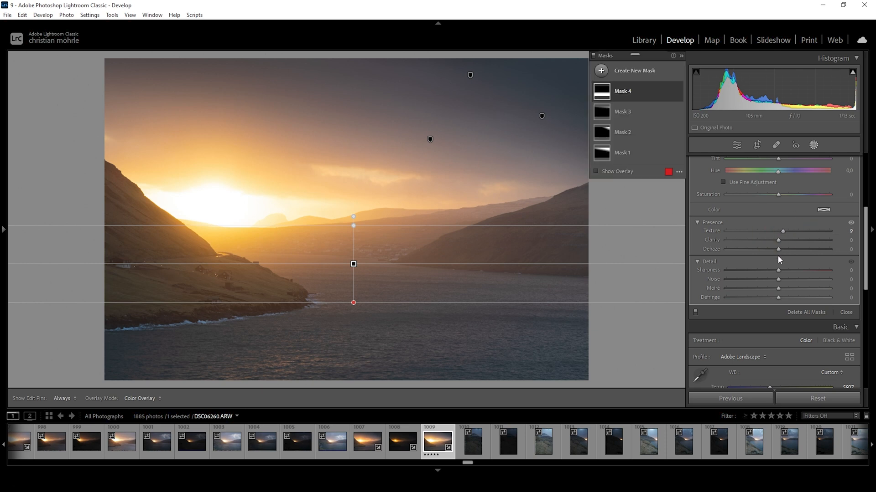
left_click_drag(776, 240, 788, 241)
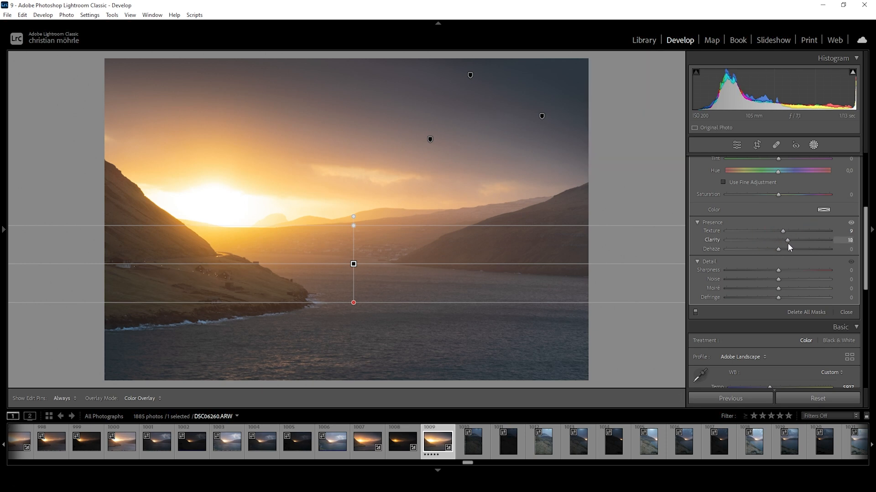
left_click_drag(786, 239, 797, 240)
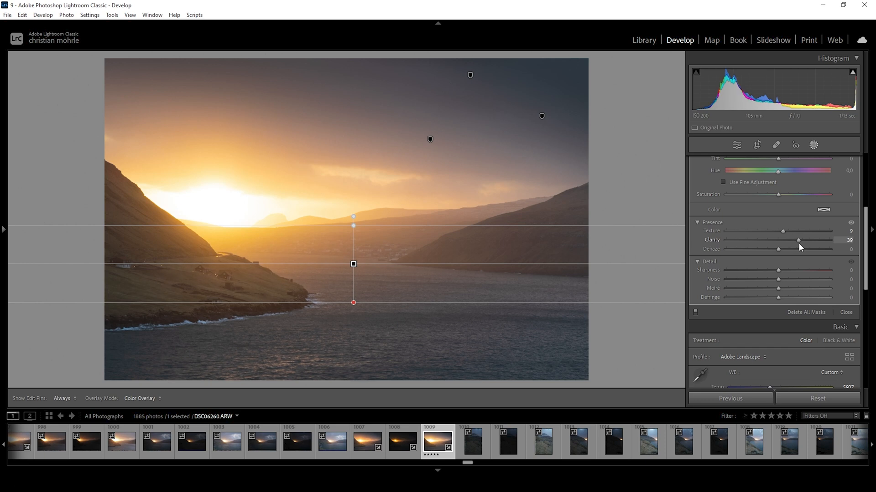
left_click_drag(799, 240, 804, 239)
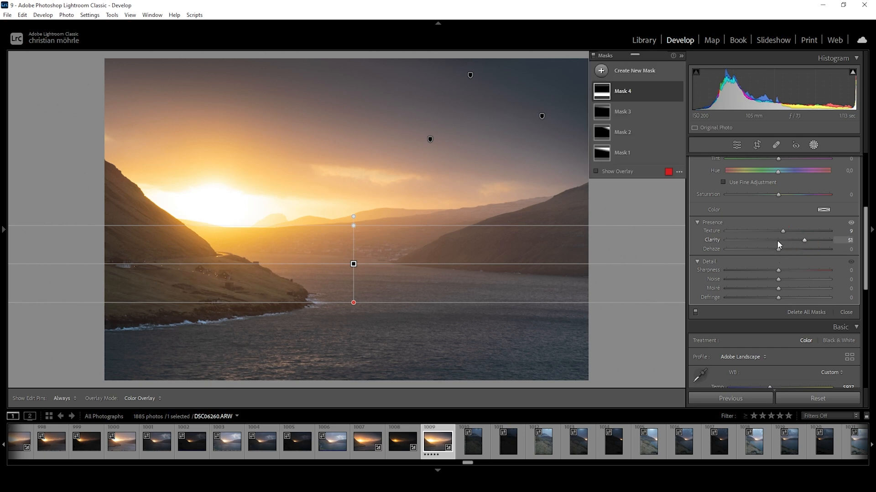
left_click(601, 70)
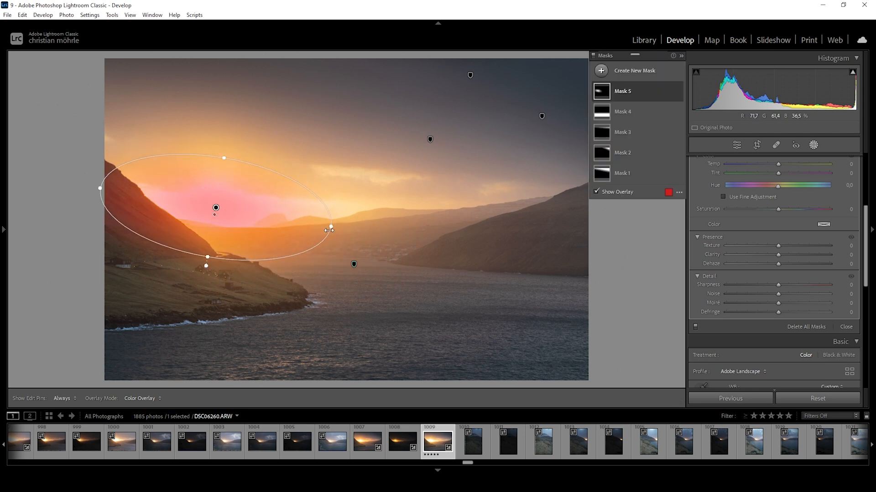
Widen the radial sun mask and lift its Blacks to +73.
left_click_drag(330, 229, 335, 225)
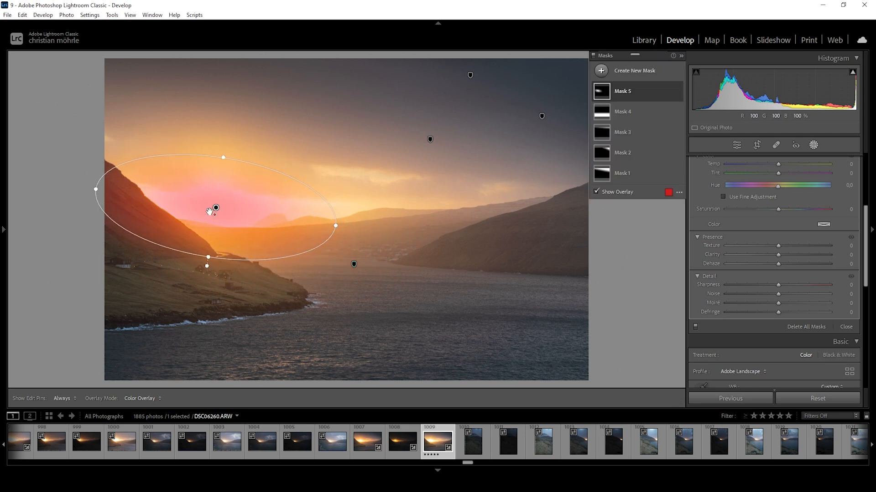
left_click(215, 208)
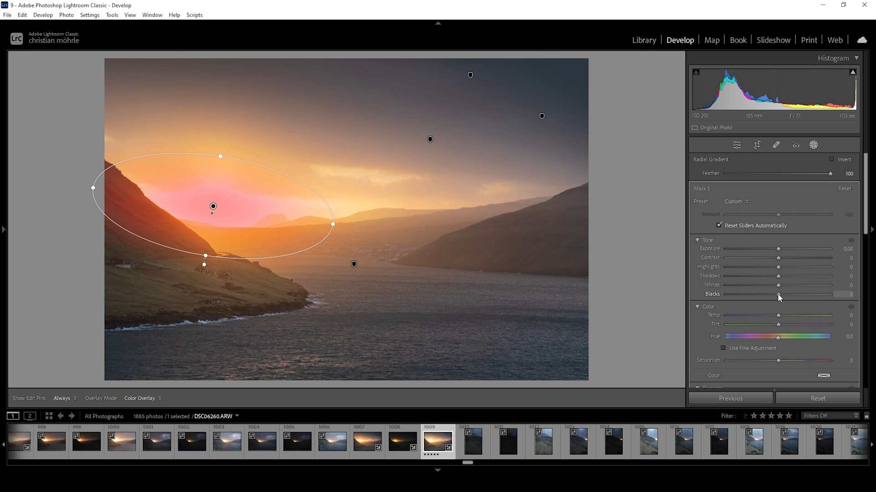
left_click_drag(778, 294, 786, 294)
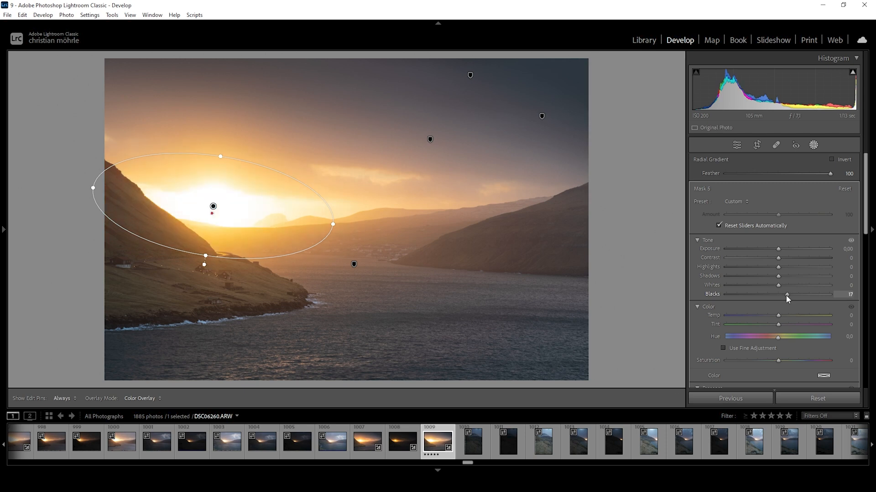
left_click_drag(787, 294, 799, 294)
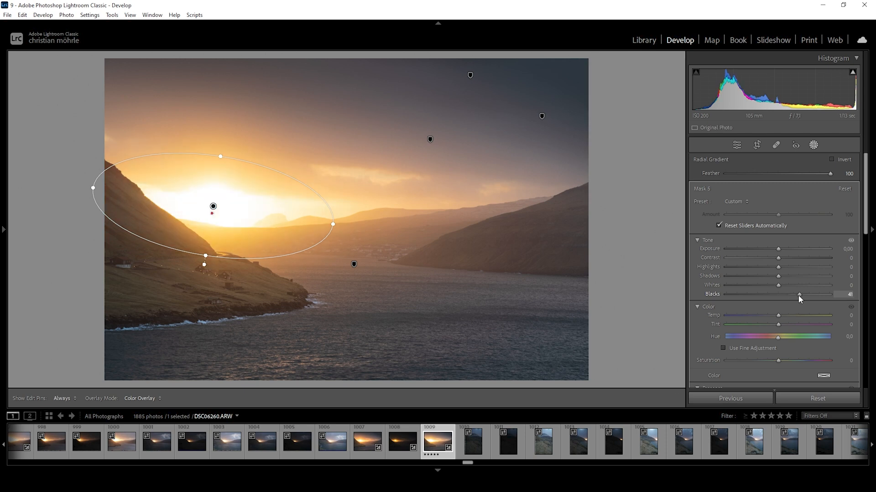
left_click_drag(799, 295, 789, 294)
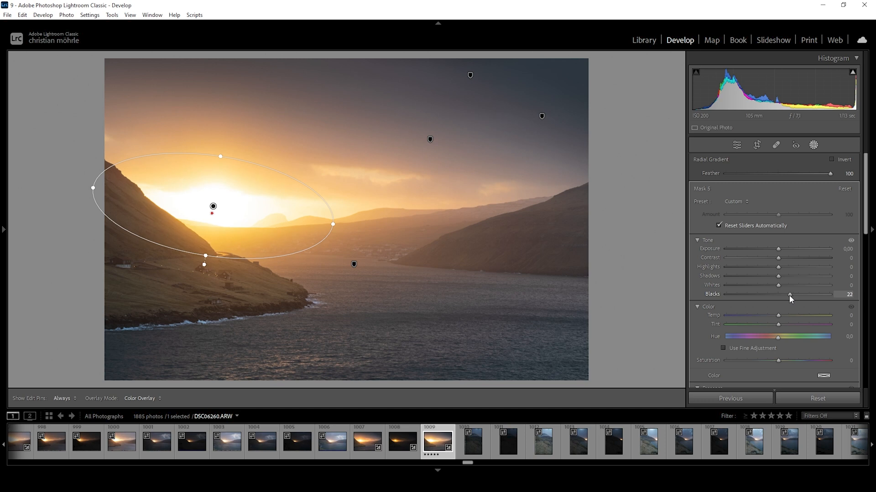
left_click_drag(789, 294, 798, 294)
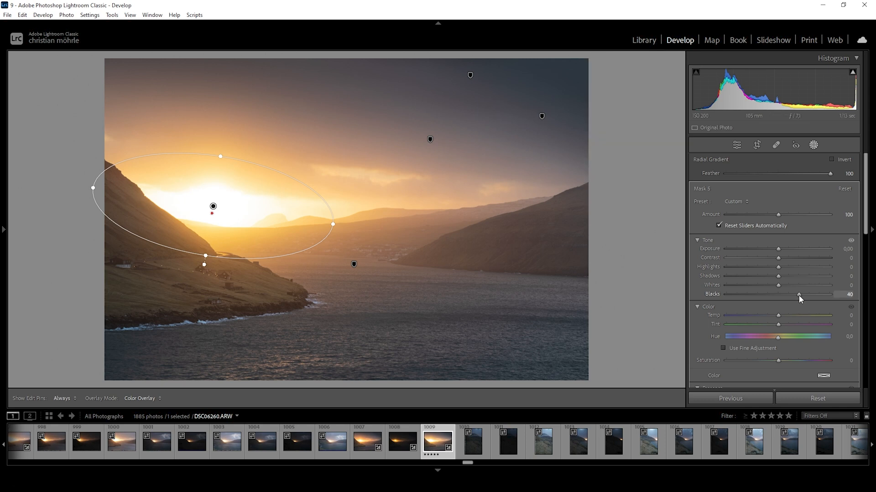
left_click_drag(799, 294, 816, 294)
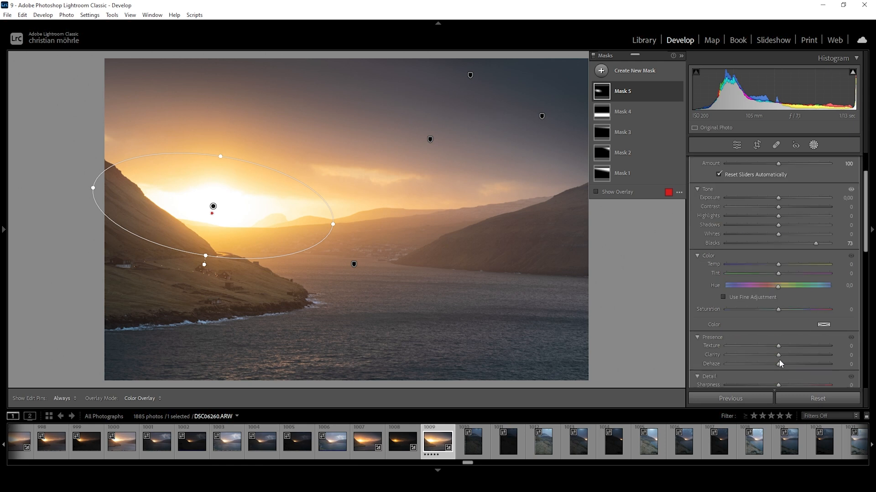
Set the sun mask's Clarity -6, Dehaze -26 and Highlights -30.
left_click_drag(778, 355, 775, 355)
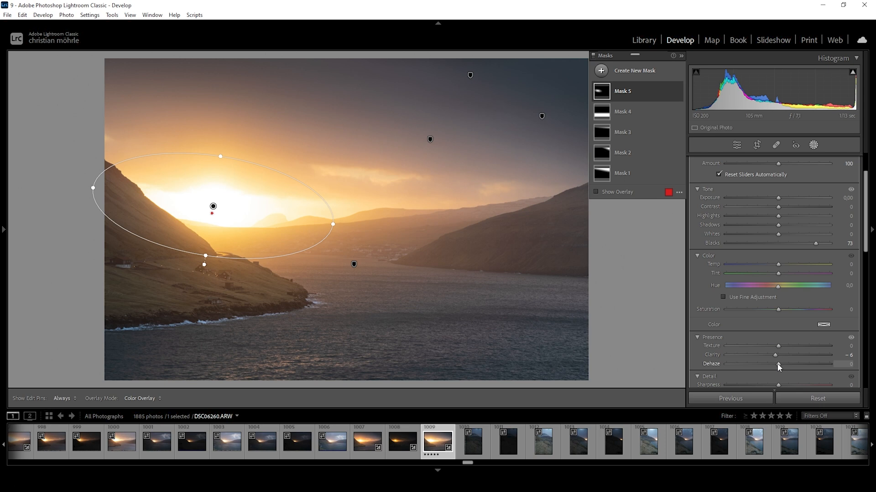
left_click_drag(774, 363, 749, 363)
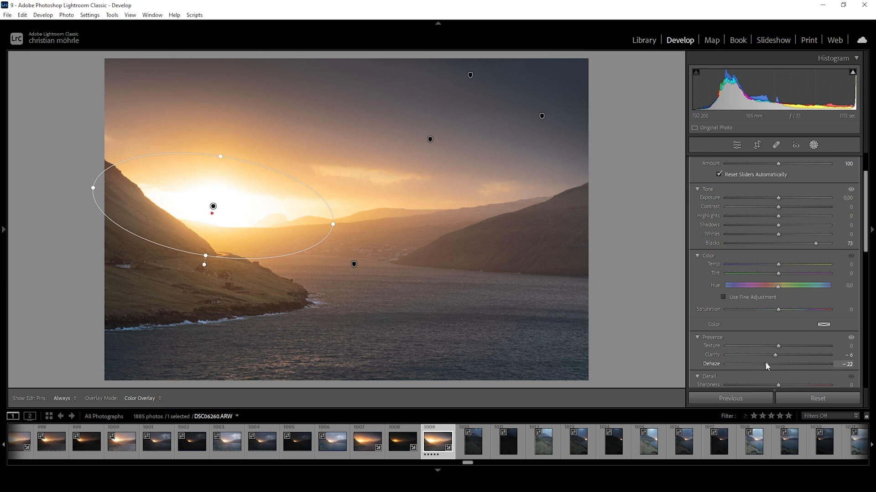
left_click_drag(776, 363, 768, 364)
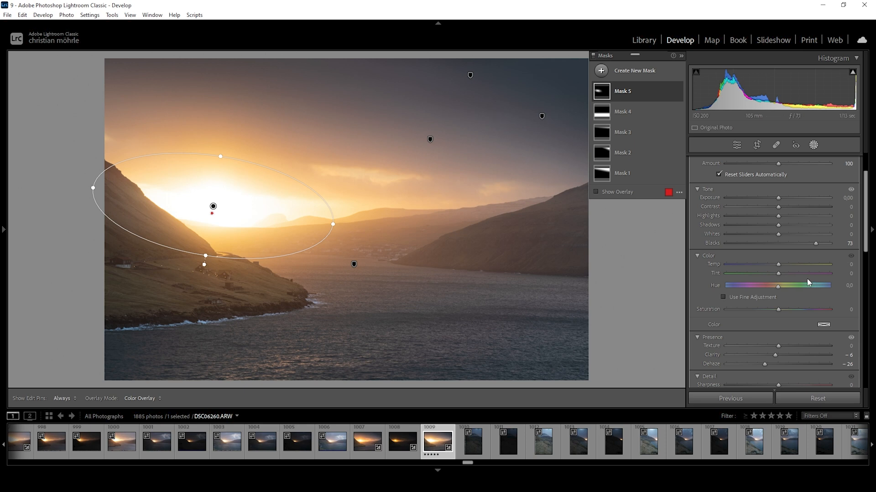
mouse_move(777, 224)
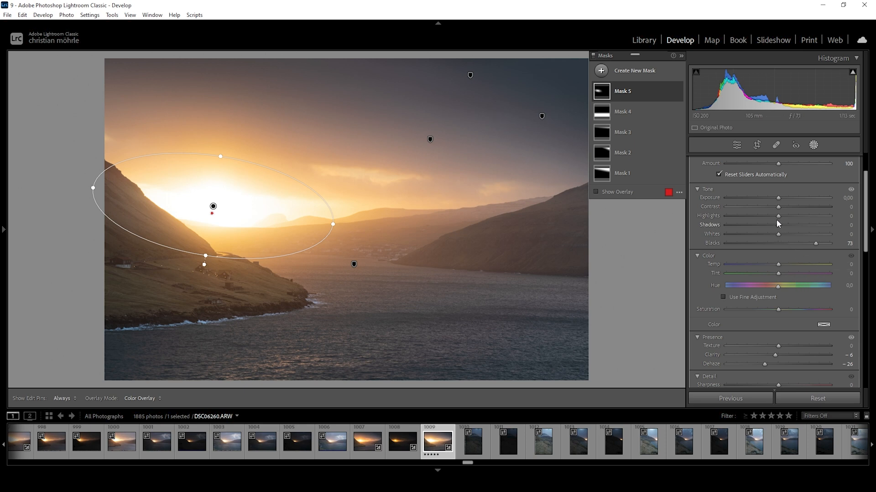
left_click_drag(793, 215, 766, 215)
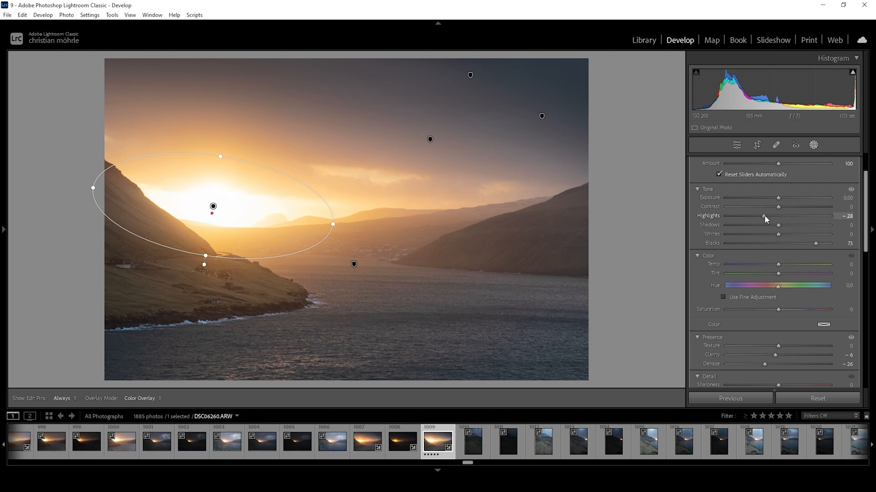
left_click_drag(765, 216, 763, 216)
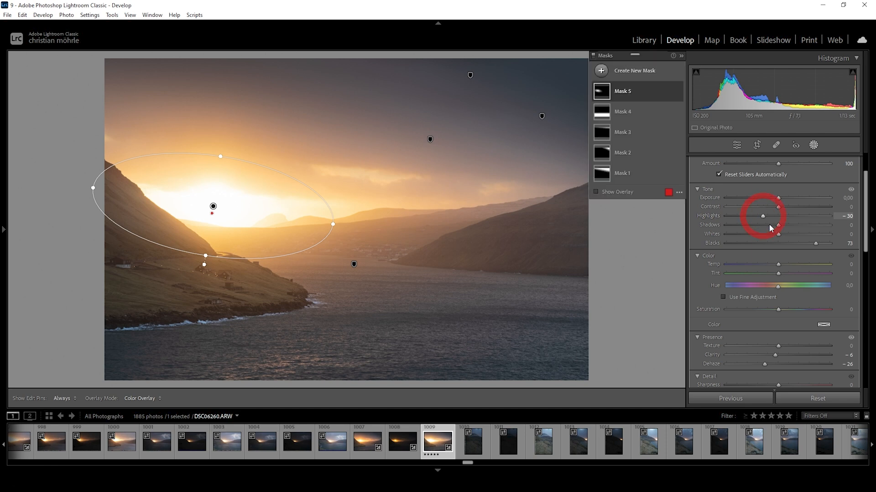
mouse_move(808, 141)
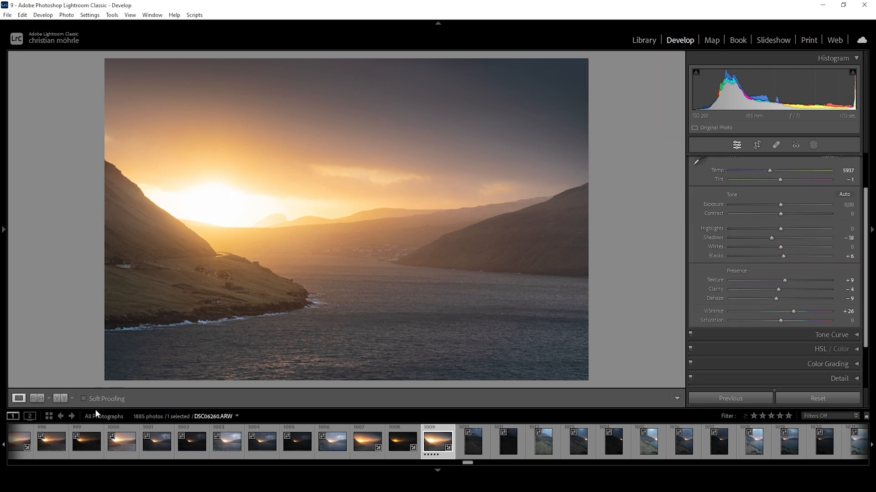
left_click(37, 398)
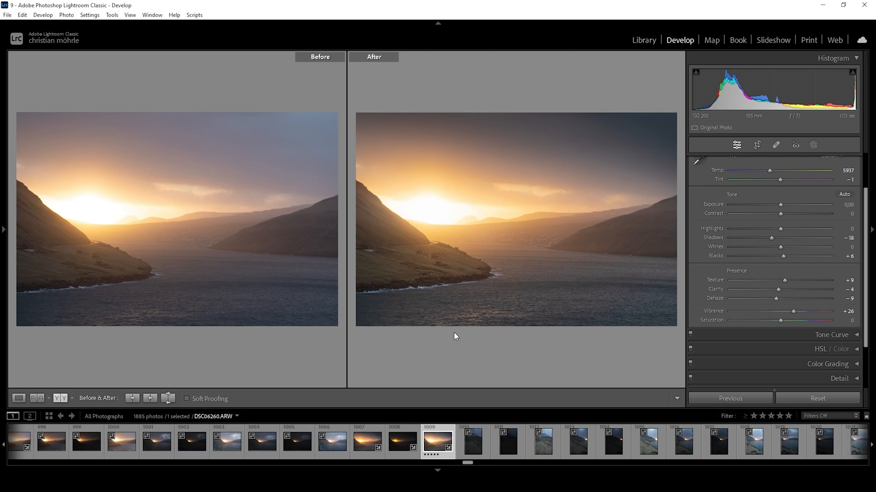
left_click(18, 398)
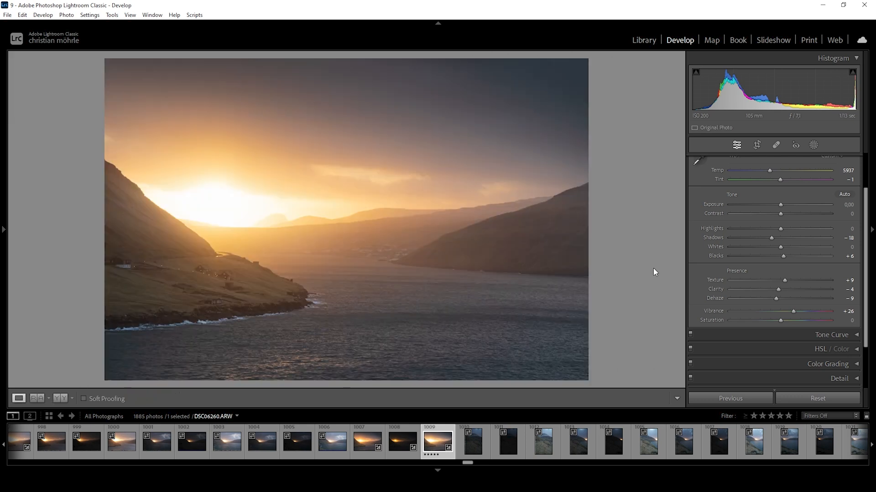
mouse_move(642, 281)
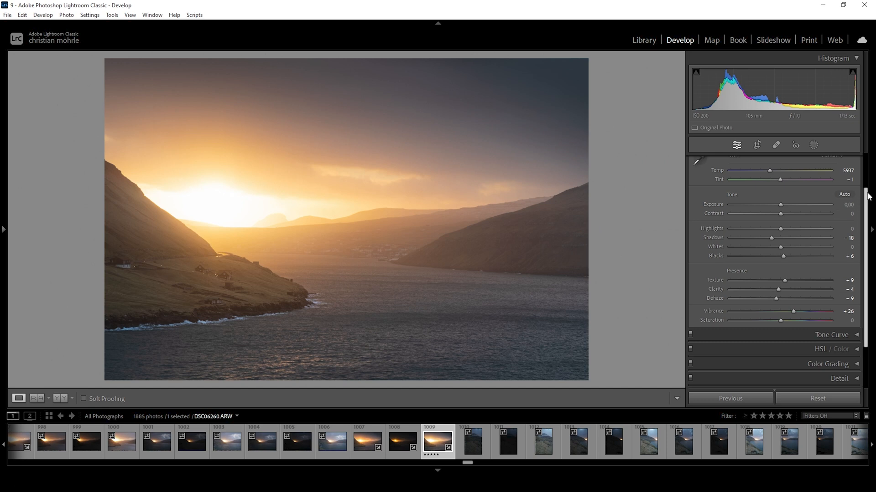
scroll("down", 3)
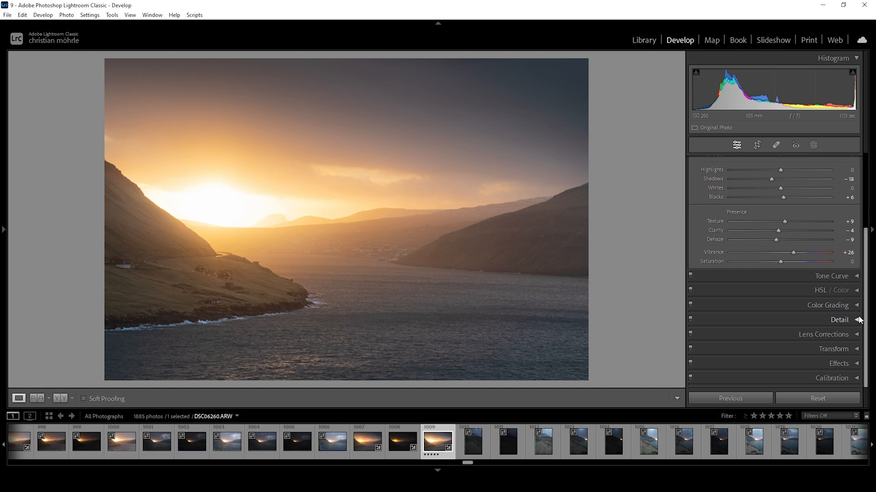
Grade the highlights warm orange: hue 38, saturation about 89.
left_click(828, 305)
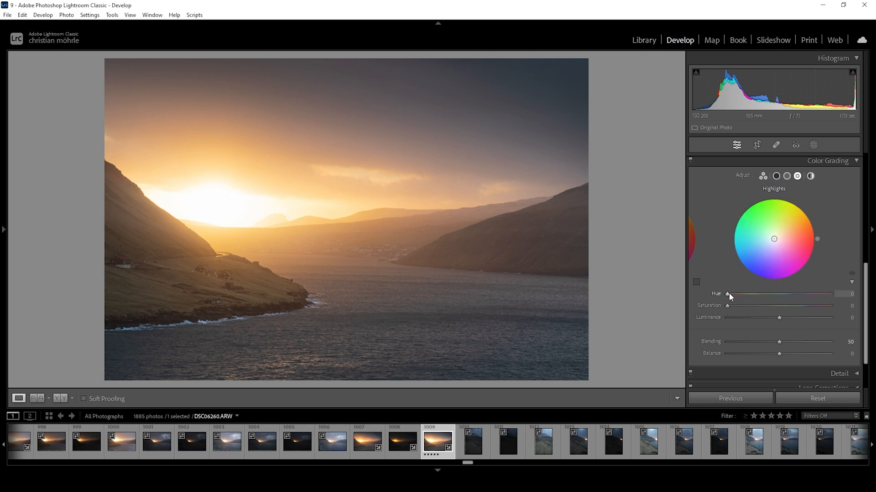
left_click_drag(728, 294, 738, 293)
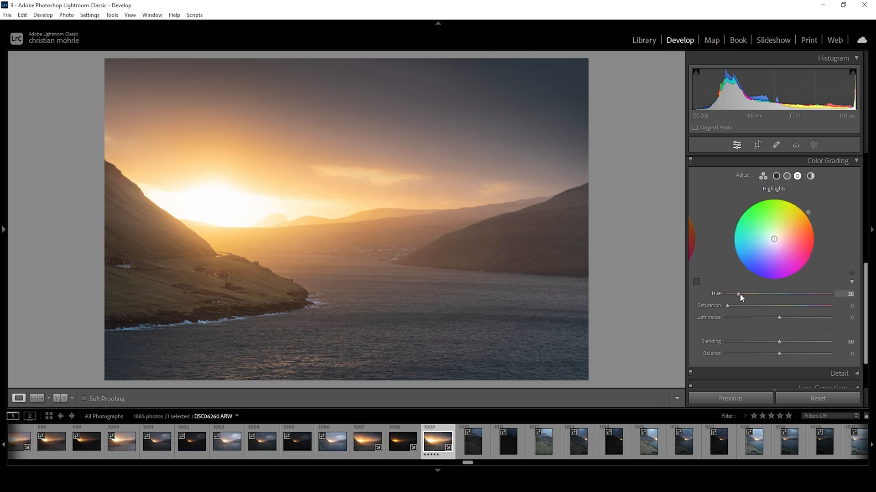
left_click_drag(728, 305, 739, 306)
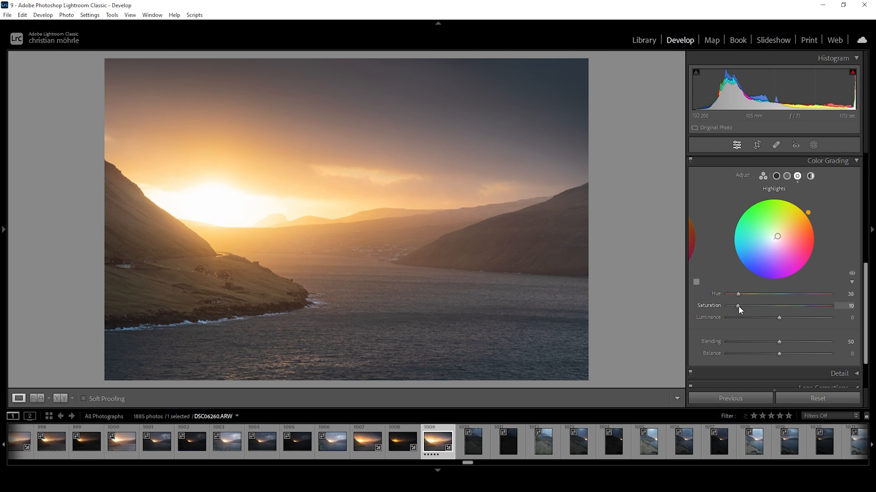
left_click_drag(738, 311, 766, 311)
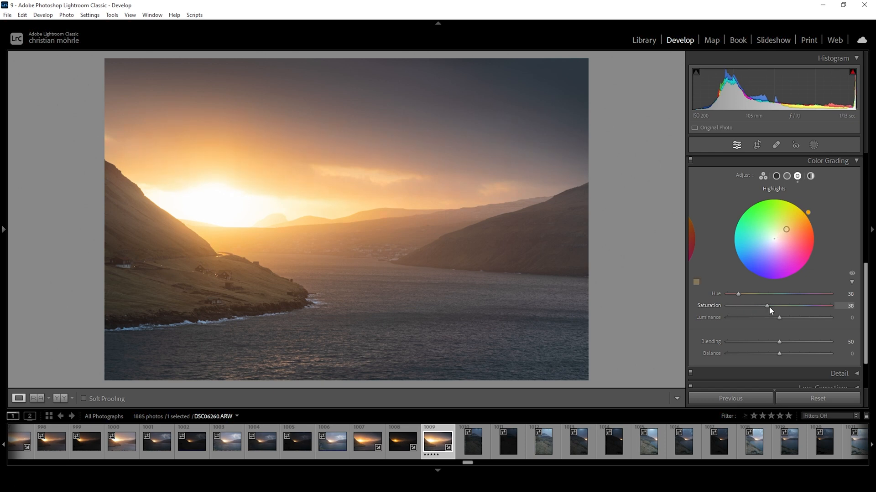
left_click_drag(766, 306, 808, 306)
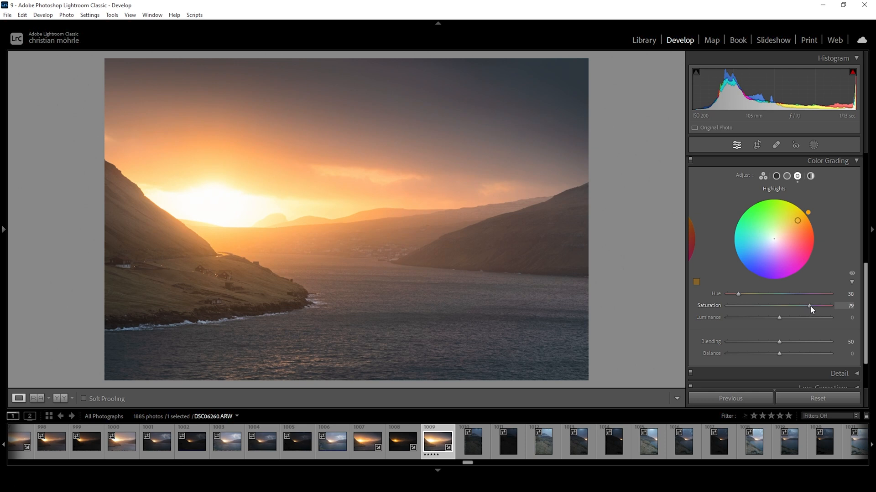
left_click_drag(808, 306, 815, 305)
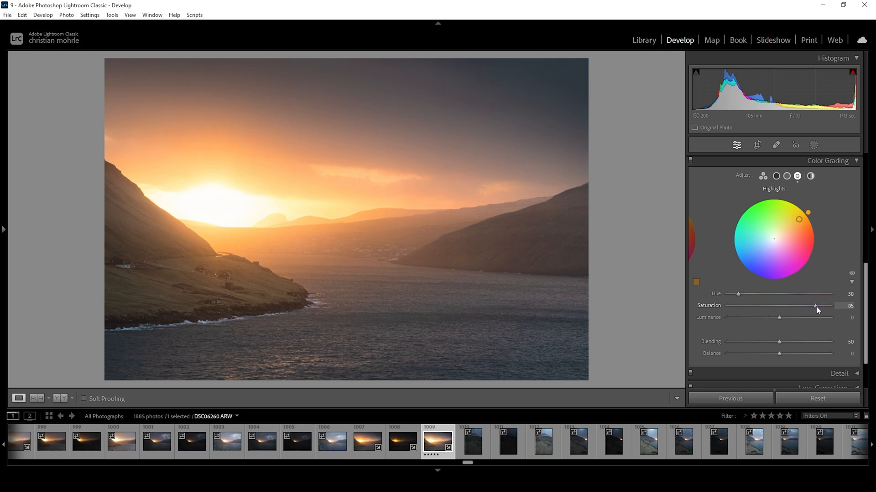
left_click_drag(815, 306, 818, 306)
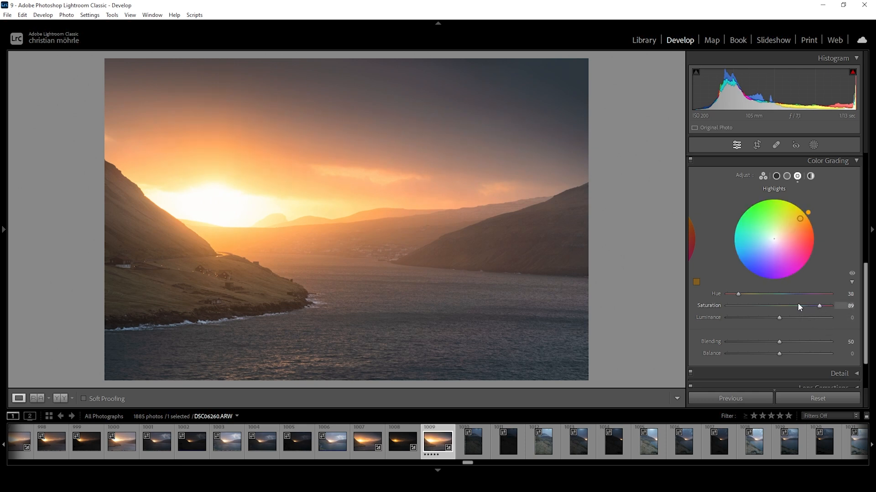
Give the midtones a subtle warm tint with hue 27 and saturation 19.
left_click(796, 176)
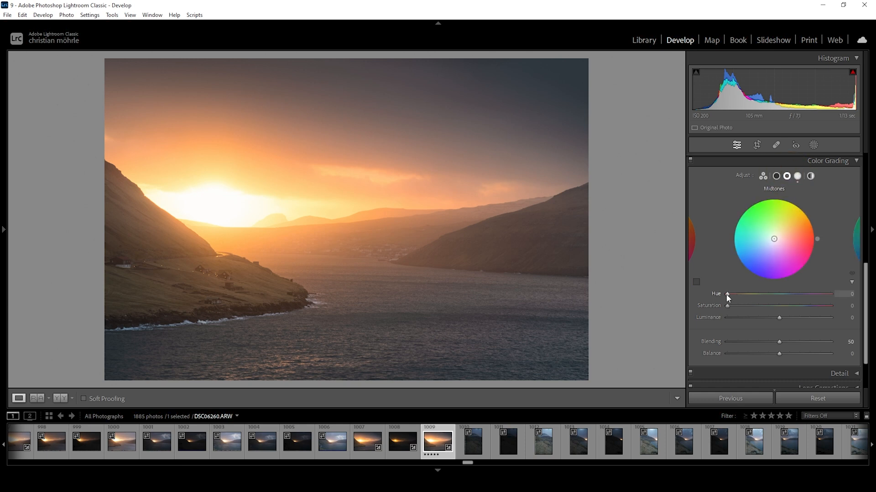
left_click_drag(728, 295, 734, 295)
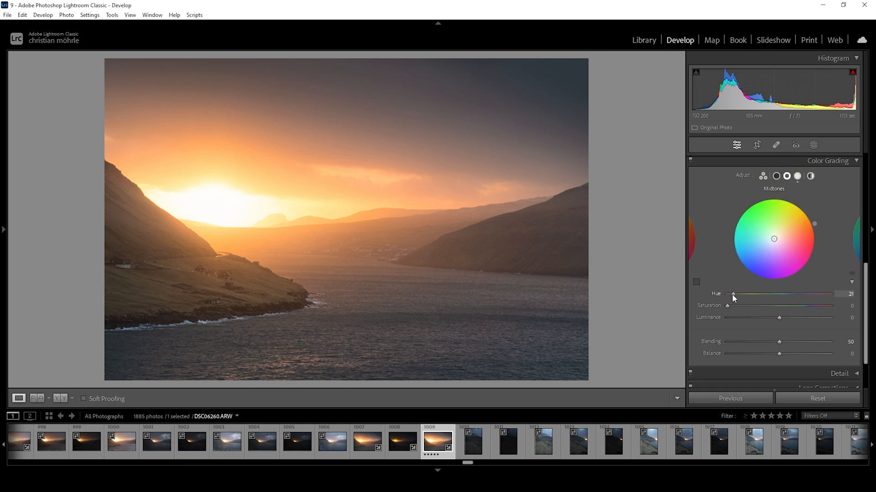
left_click_drag(734, 294, 736, 294)
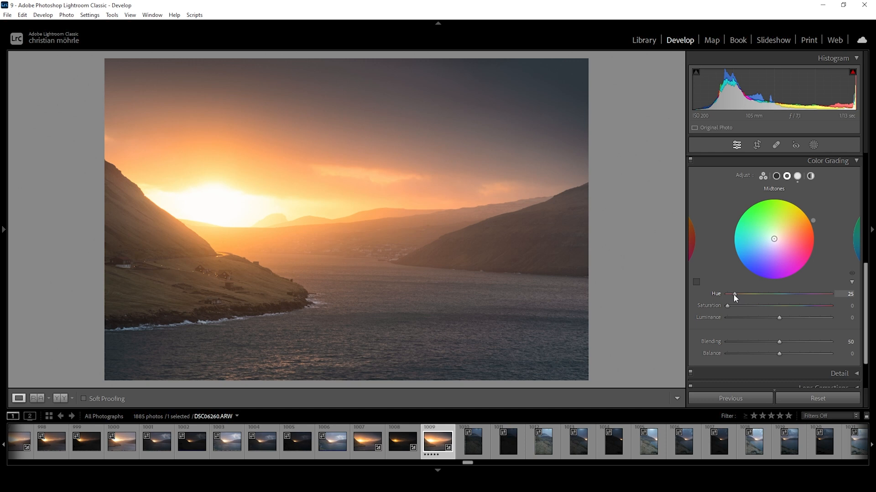
left_click_drag(734, 294, 736, 294)
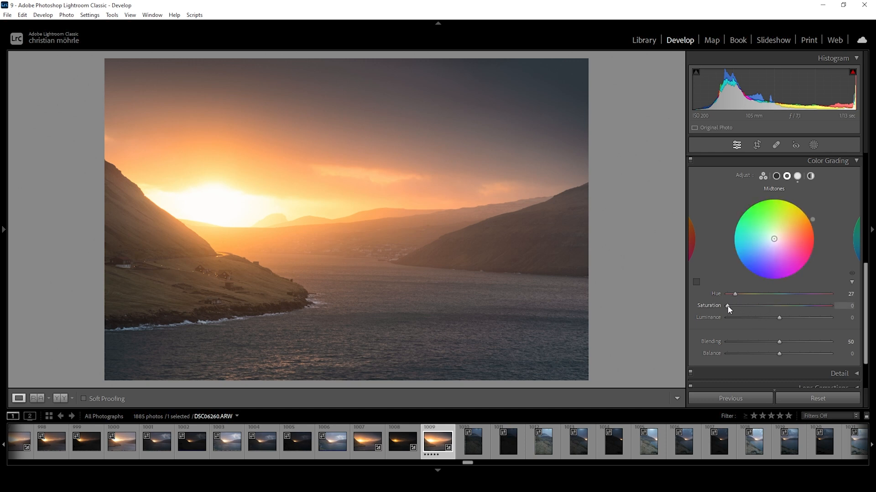
left_click_drag(727, 306, 736, 306)
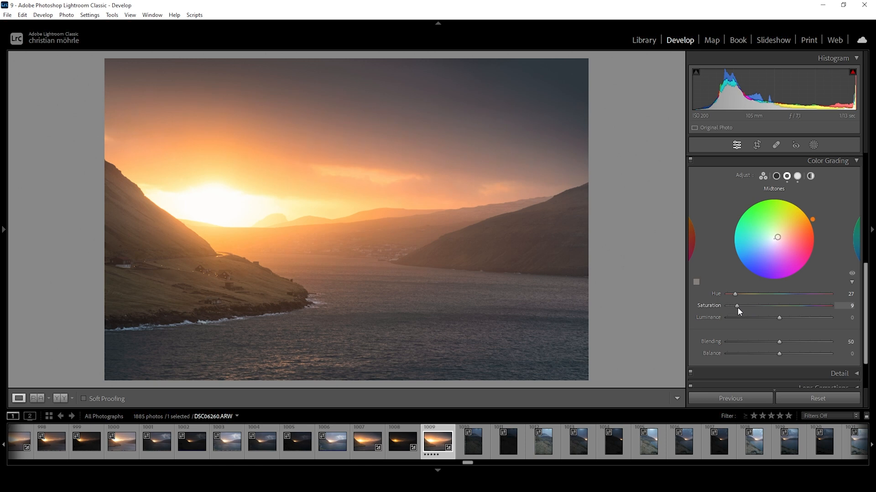
left_click_drag(736, 305, 743, 305)
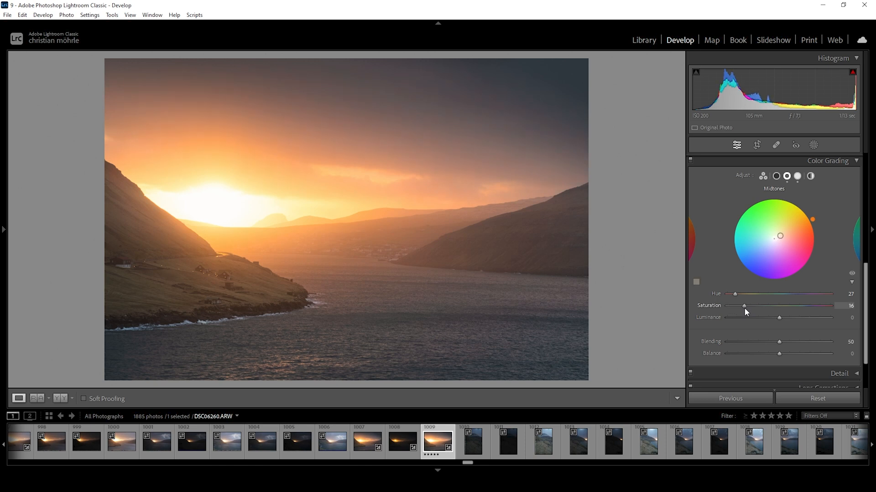
left_click_drag(744, 306, 746, 306)
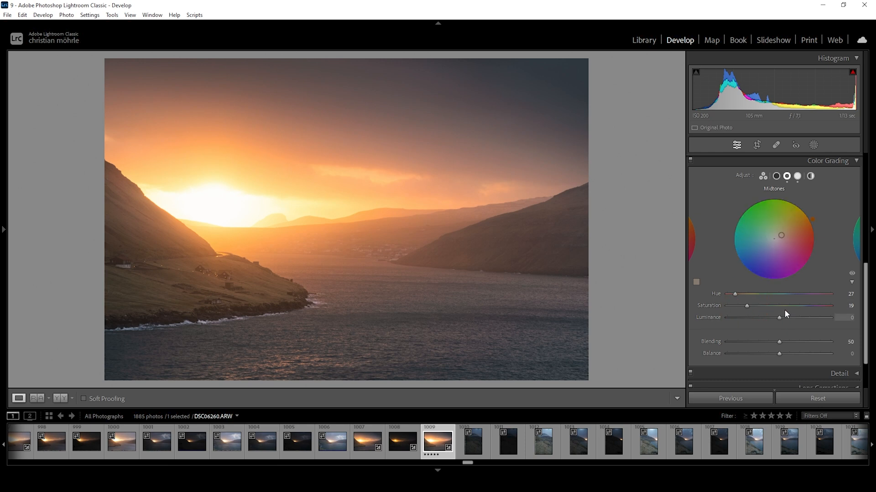
mouse_move(359, 182)
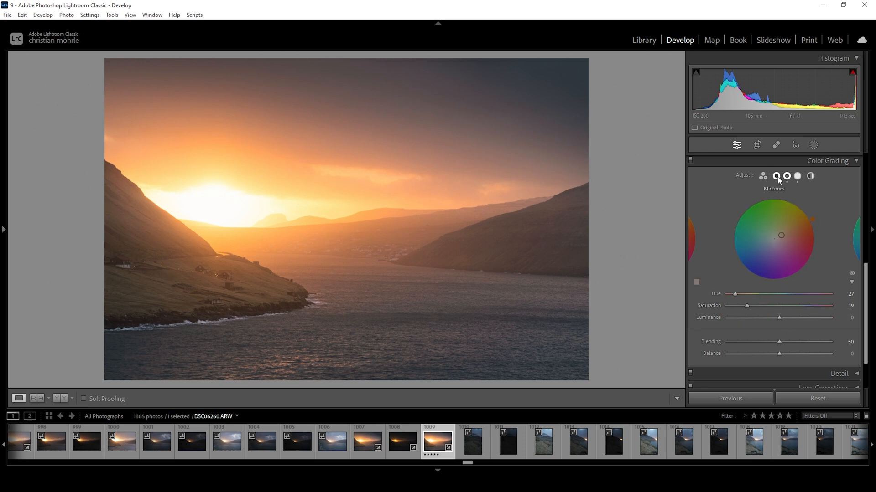
Shift the shadow grading hue to about 225 and nudge the Blue Primary hue in Calibration.
left_click(776, 176)
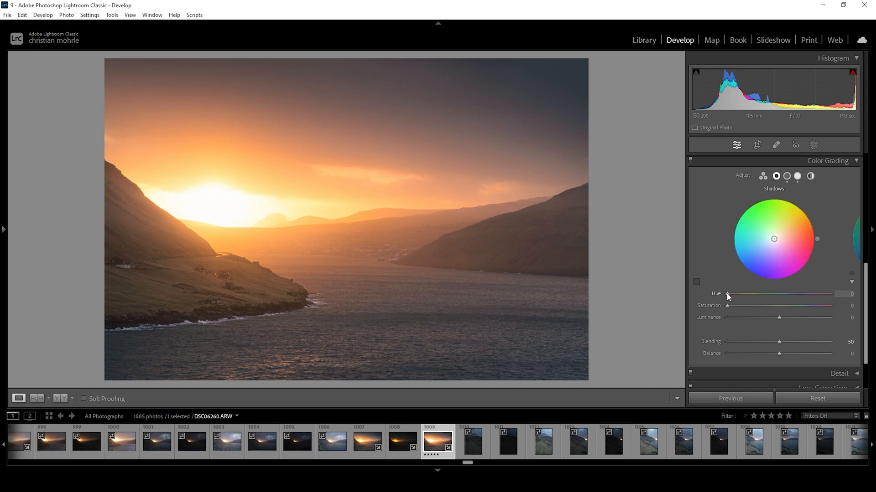
left_click_drag(727, 294, 793, 294)
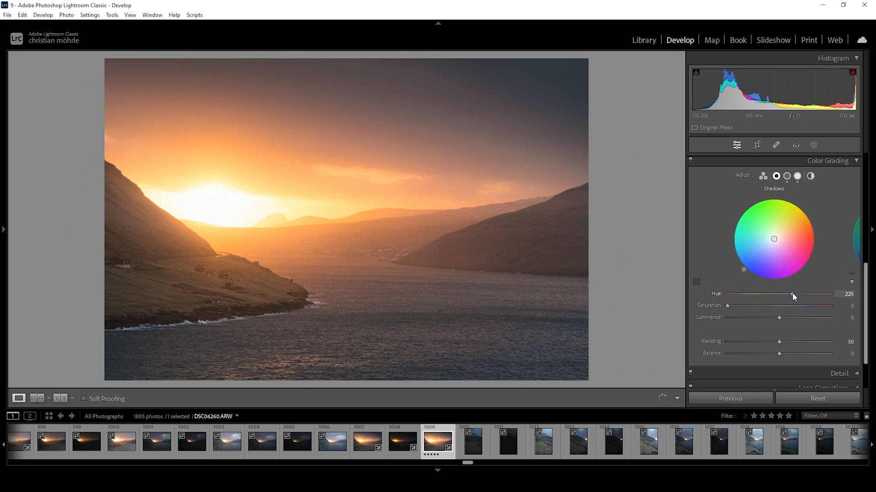
left_click_drag(789, 295, 792, 294)
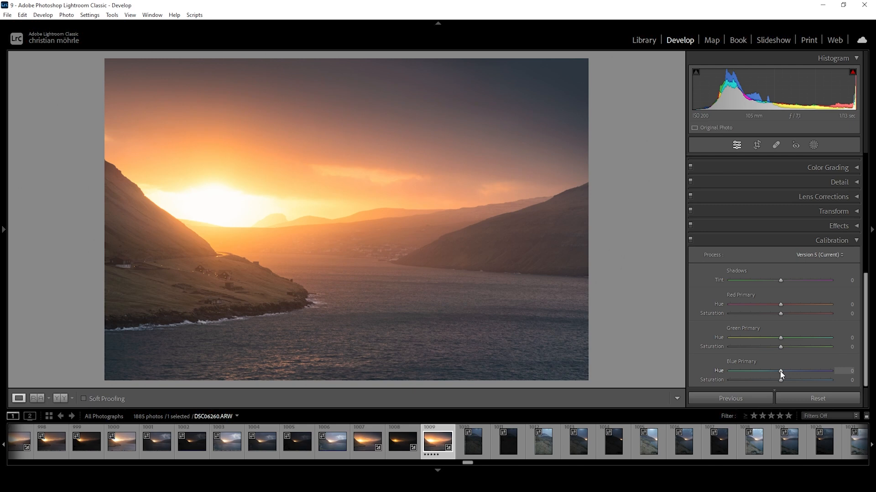
left_click_drag(780, 371, 772, 371)
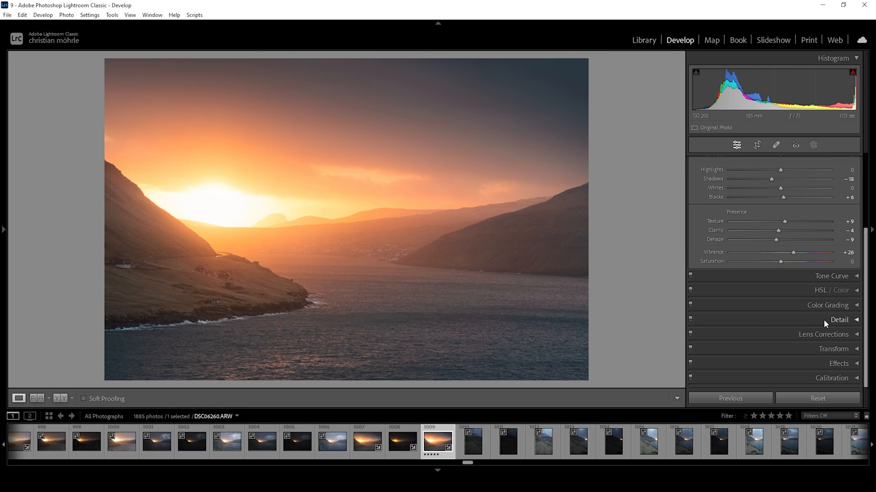
mouse_move(762, 333)
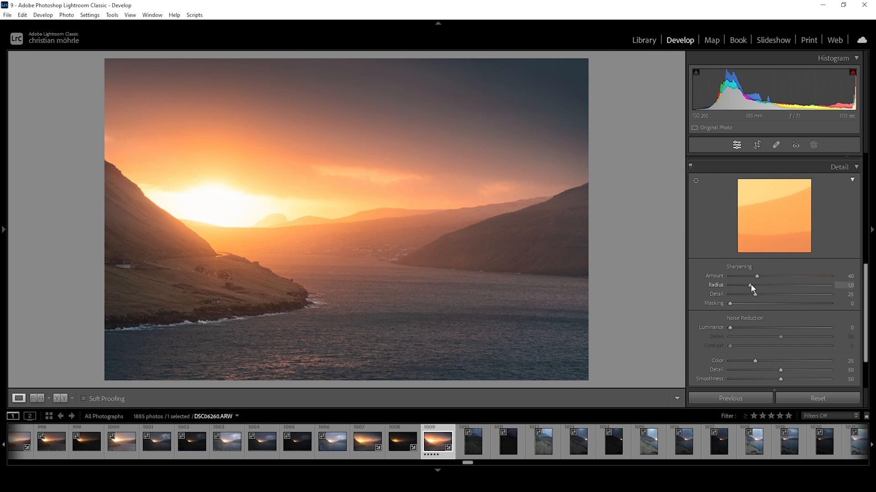
Set sharpening to radius 0.5, detail 100, masking 60 and amount 85.
left_click_drag(753, 294, 814, 294)
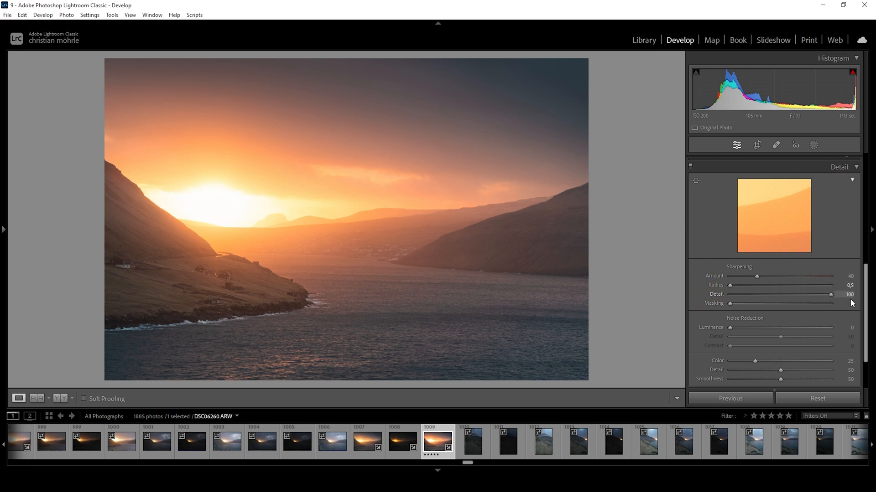
left_click_drag(730, 303, 763, 303)
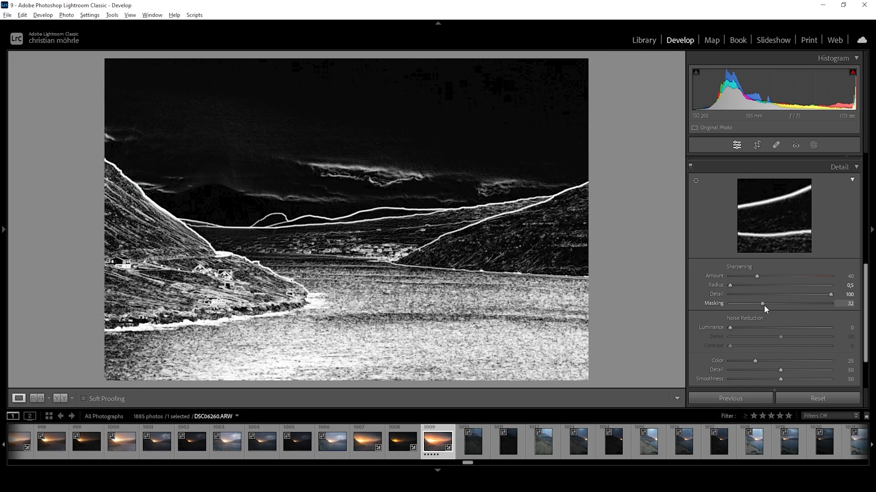
left_click_drag(763, 303, 785, 303)
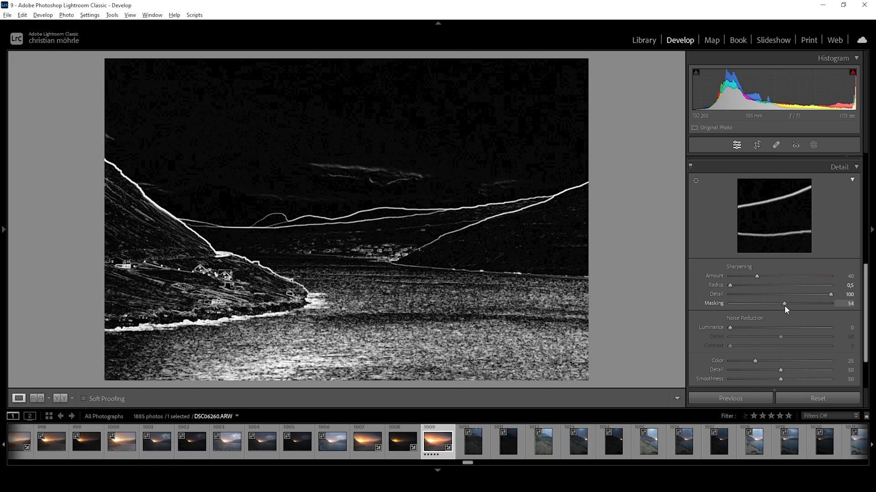
left_click_drag(784, 303, 791, 304)
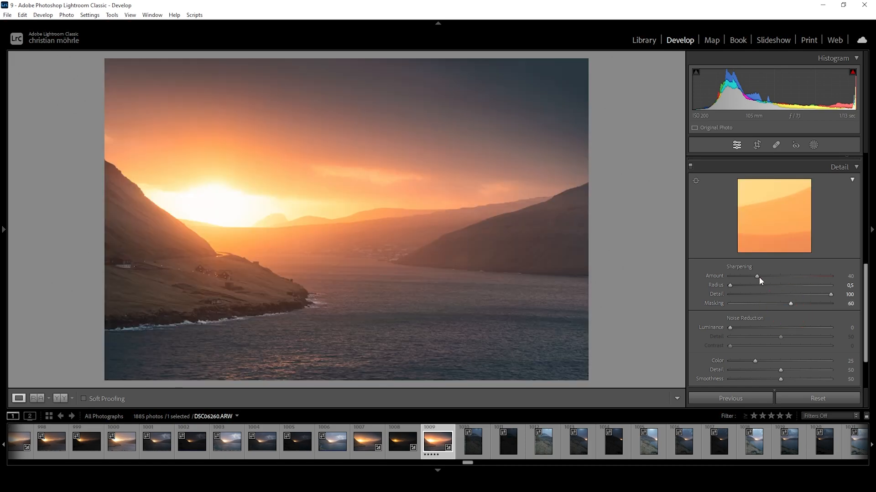
left_click_drag(758, 276, 783, 276)
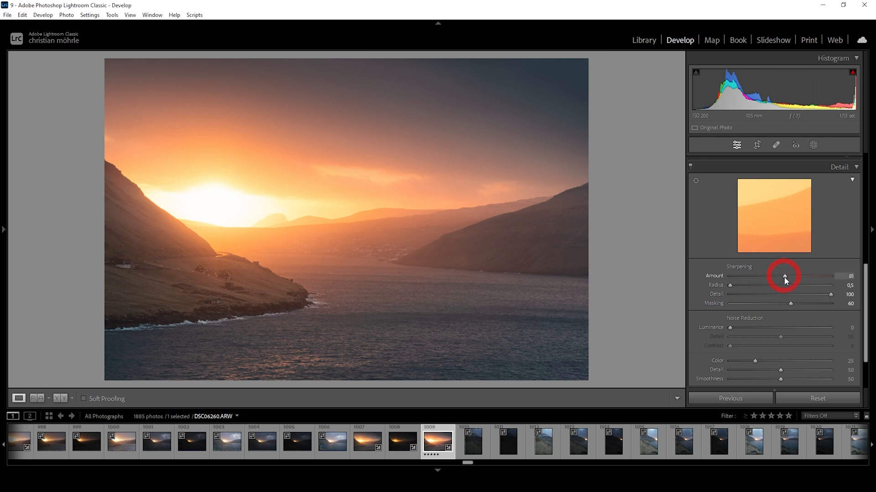
left_click_drag(782, 276, 788, 276)
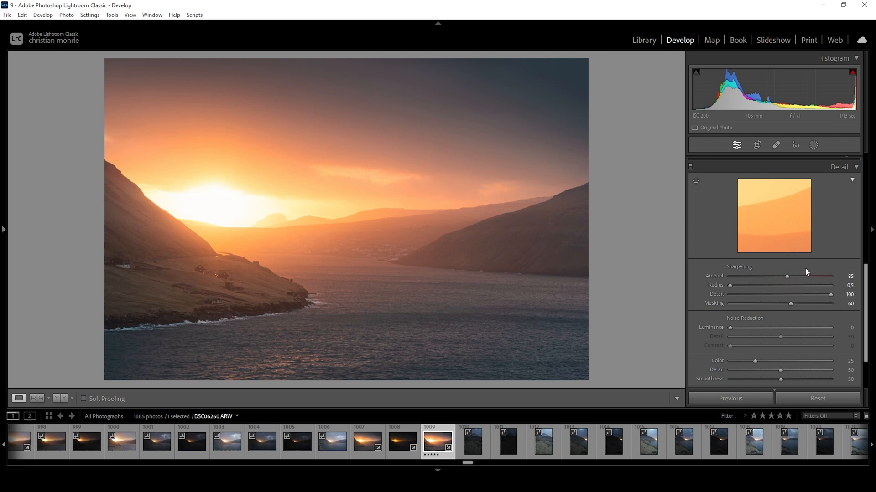